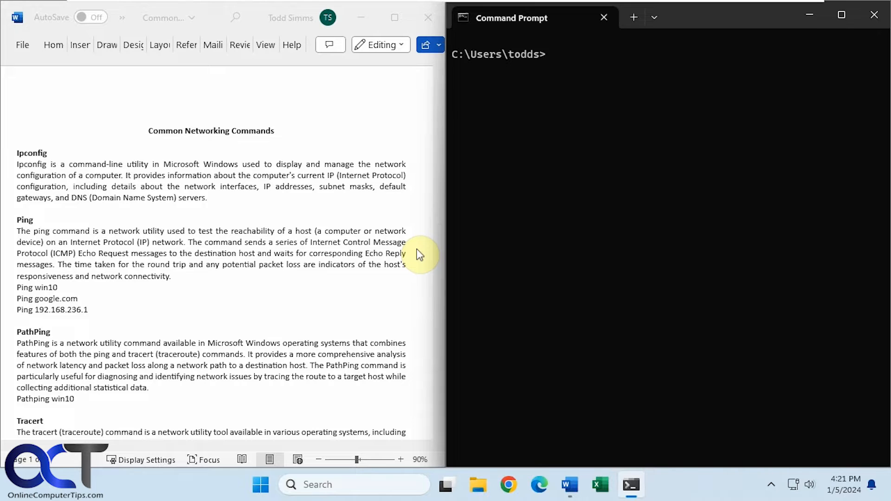
Run ipconfig, then ipconfig /all, scrolling through the detailed adapter output.
text(ipconfig)
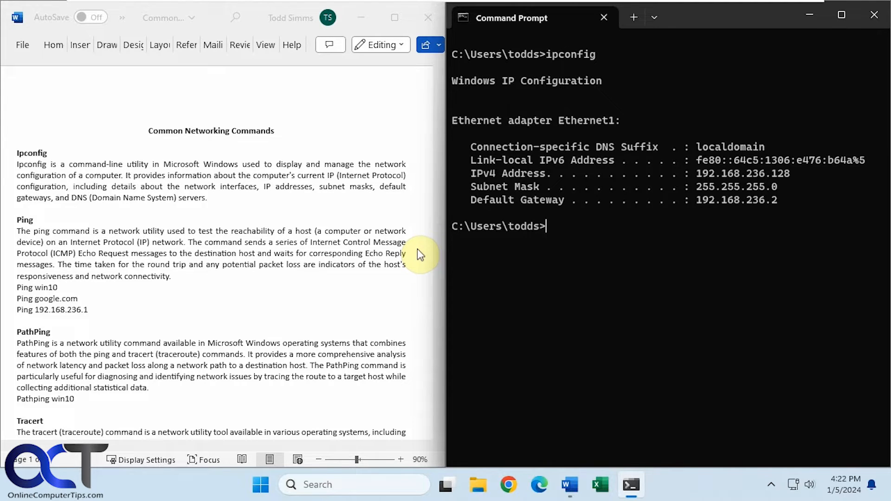
mouse_move(574, 160)
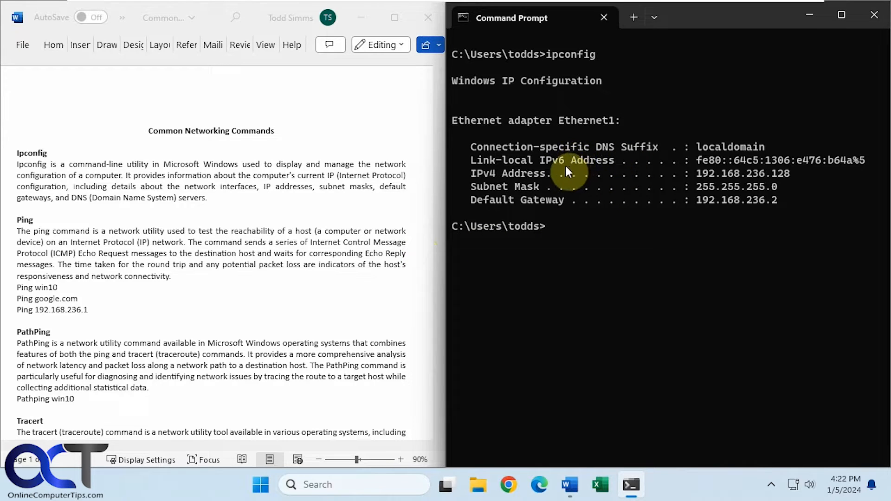
mouse_move(603, 185)
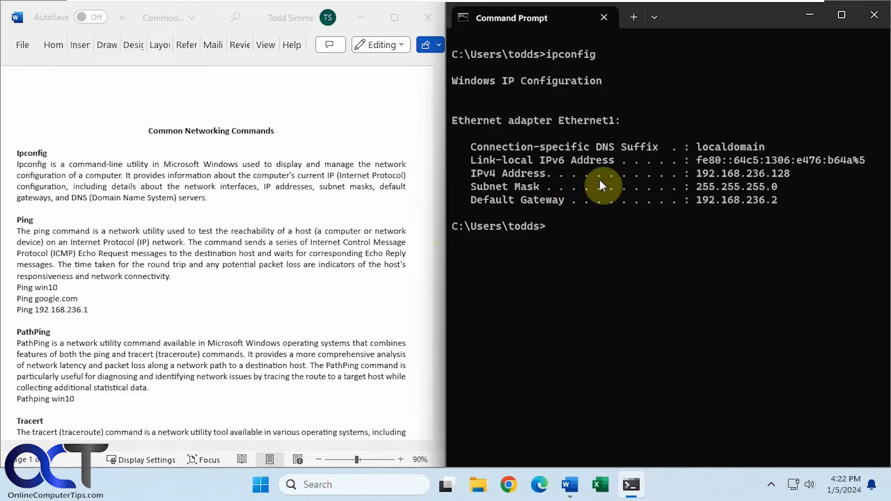
mouse_move(706, 278)
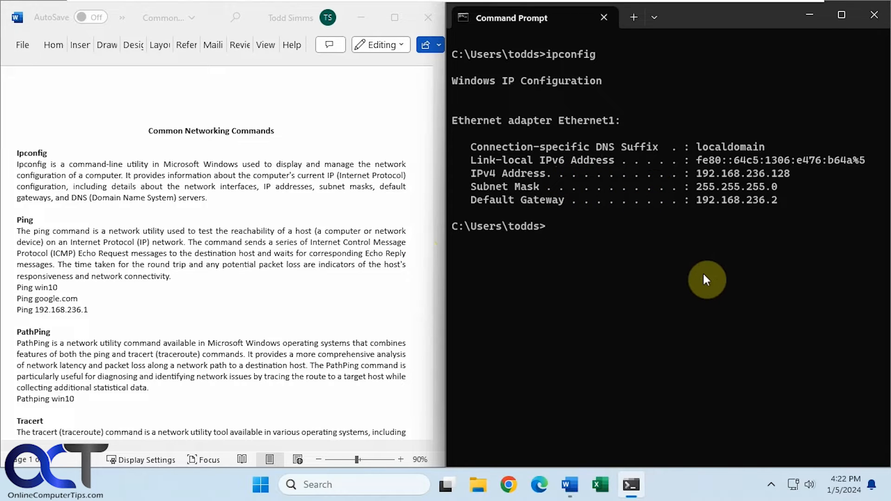
text(ipconfig)
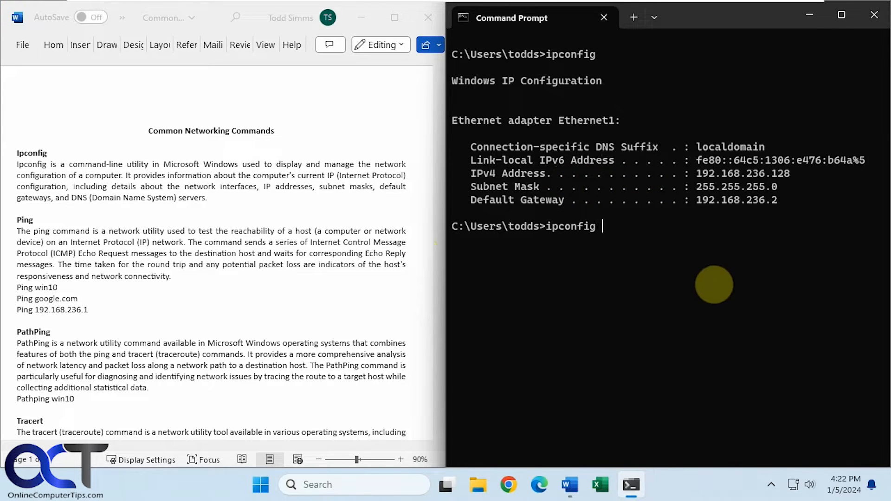
text(/all)
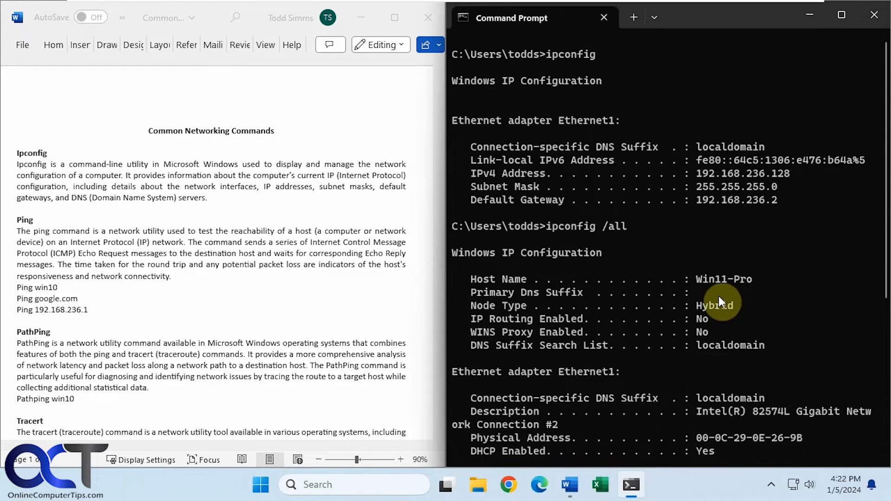
scroll(down, 3)
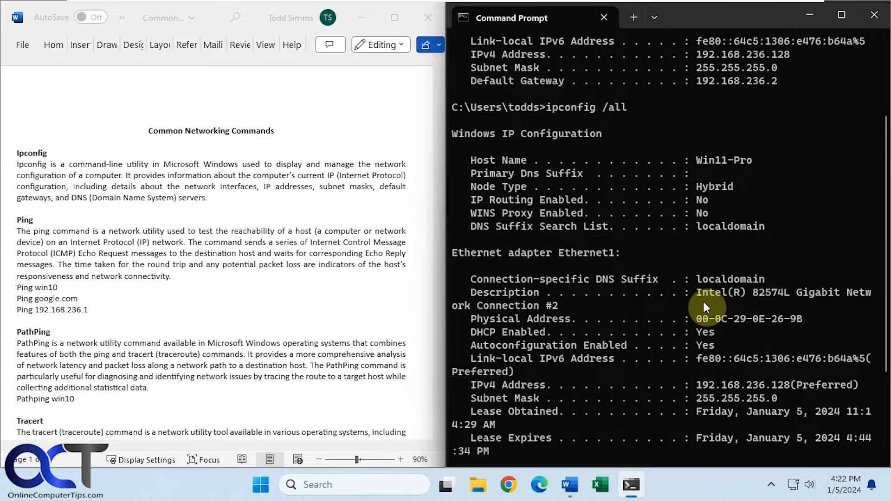
scroll(down, 3)
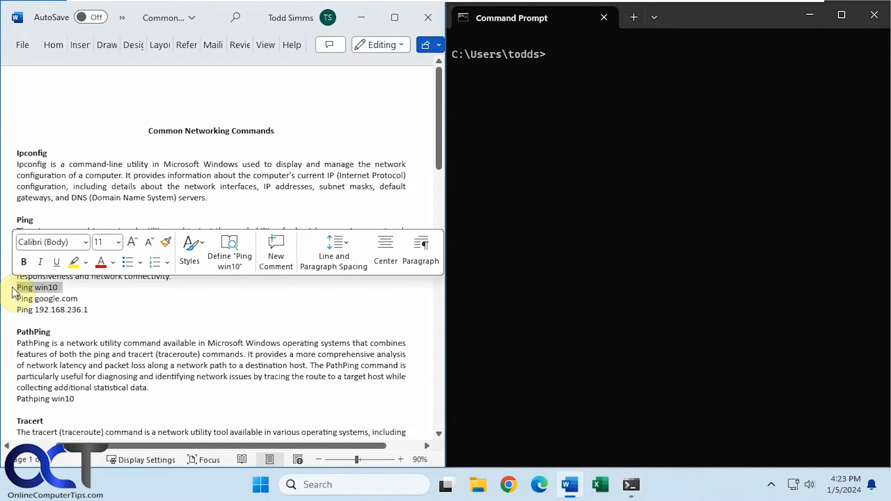
Run Ping win10, getting four replies from 192.168.236.1 with 0% loss.
text(Ping win10)
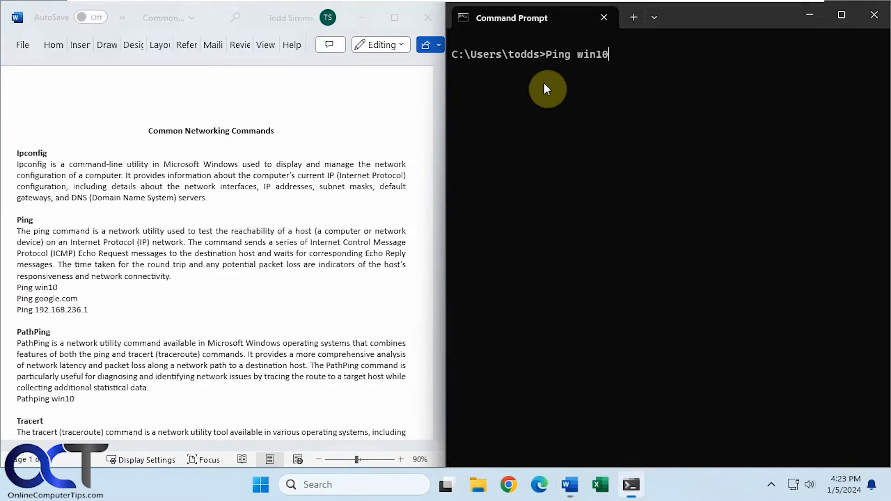
key(enter)
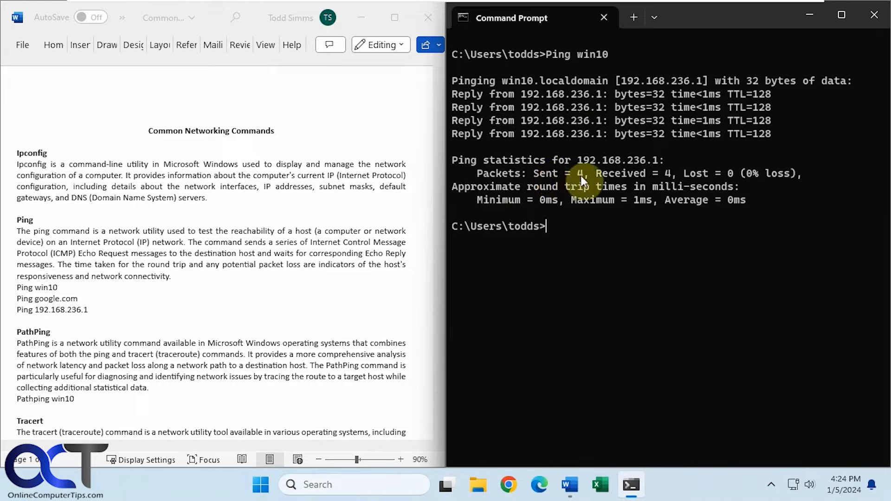
mouse_move(699, 179)
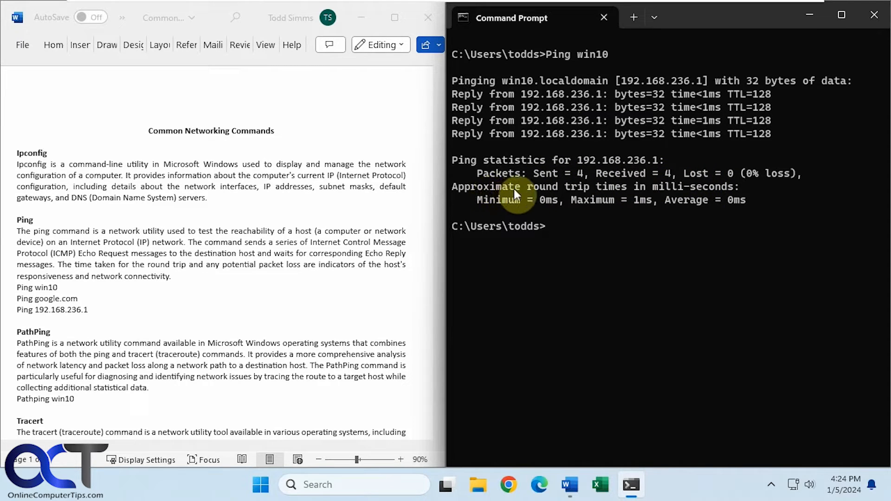
mouse_move(640, 193)
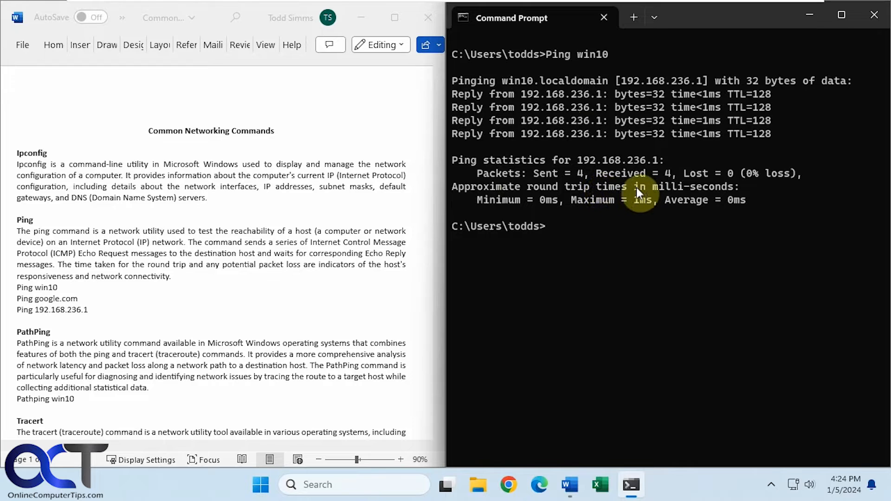
mouse_move(116, 328)
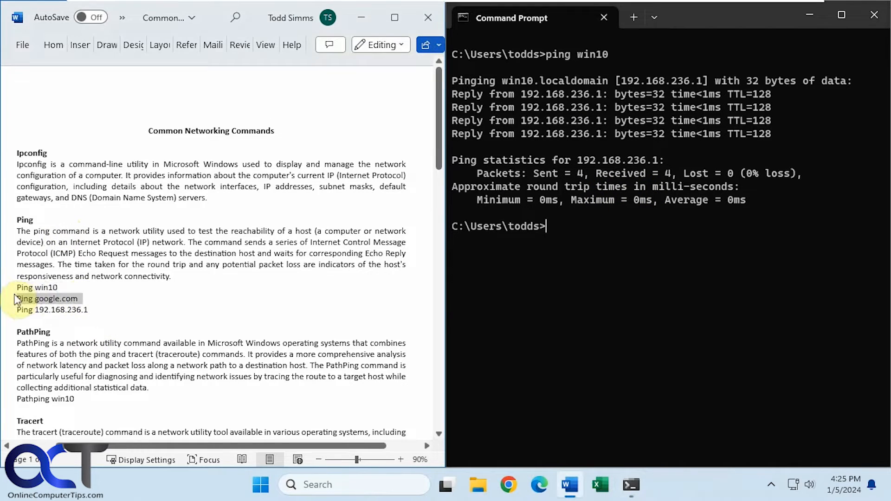
Ping google.com and then 192.168.236.1, scrolling through the replies.
text(Ping google.com)
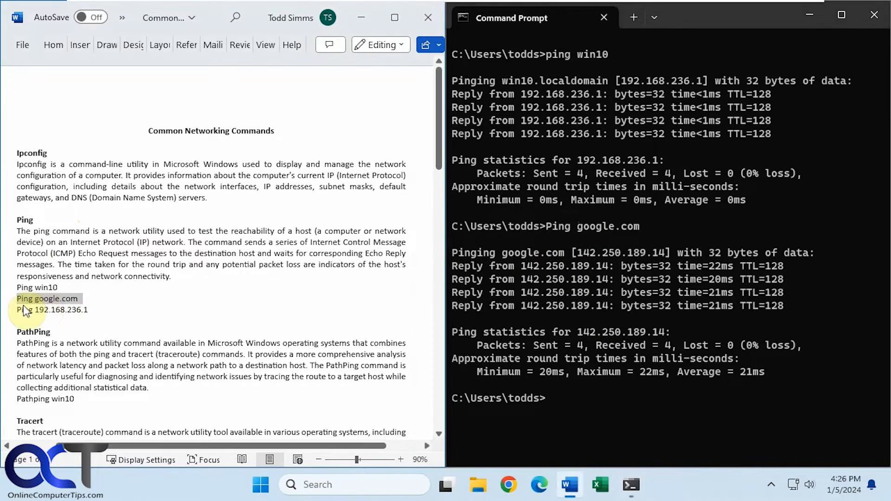
double_click(52, 310)
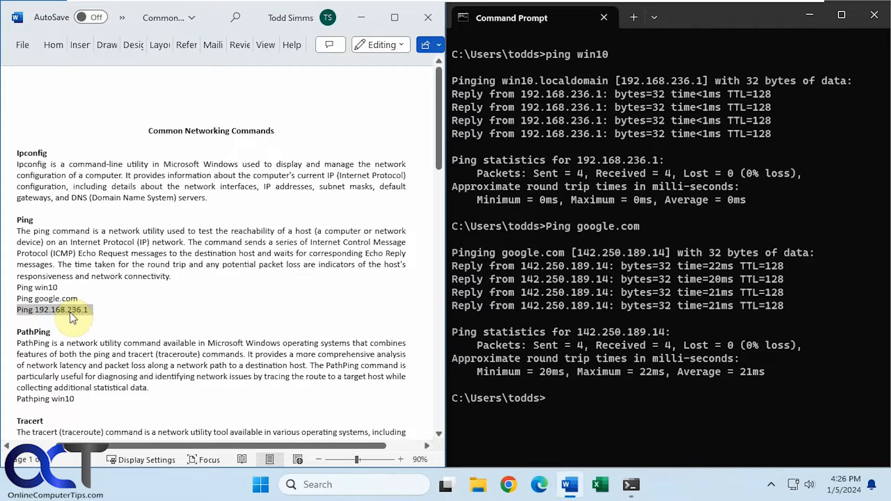
text(Ping 192.168.236.1)
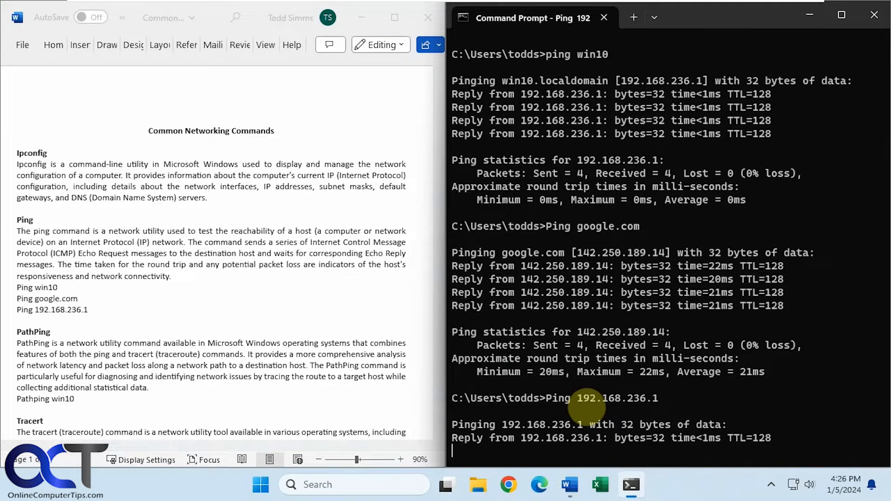
scroll(down, 3)
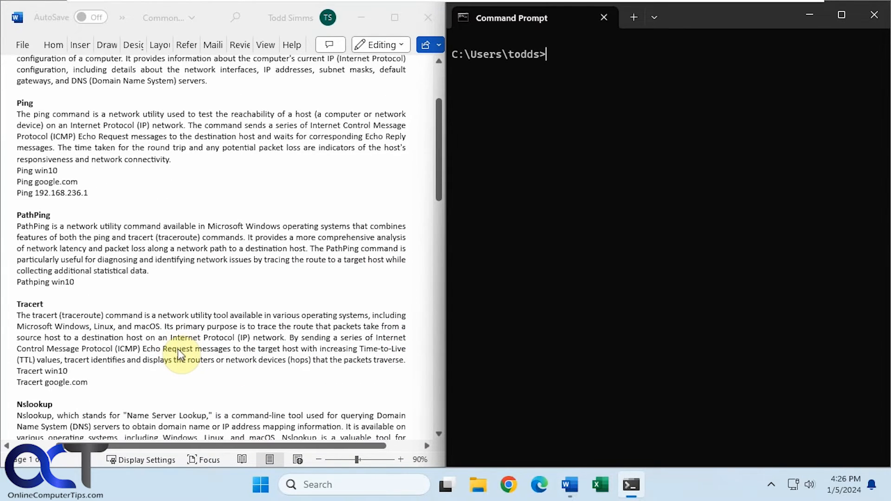
Scroll the Word reference down to the PathPing section's Pathping win10 example.
scroll(down, 3)
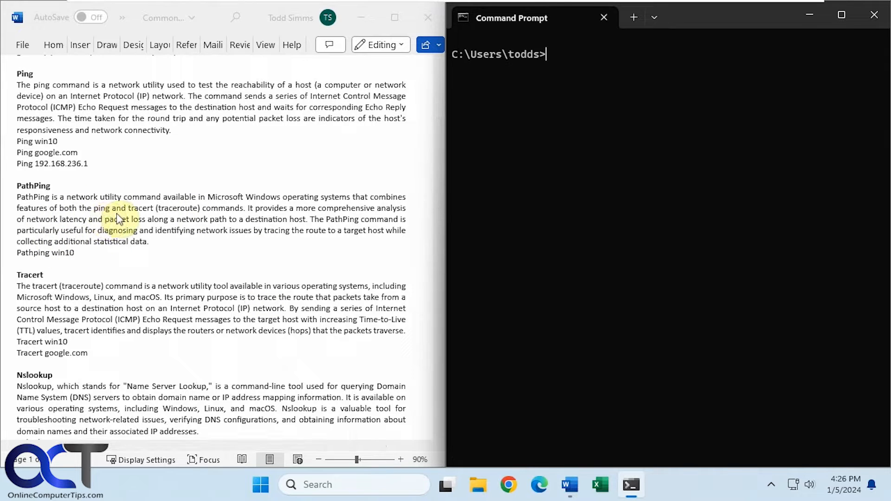
mouse_move(156, 253)
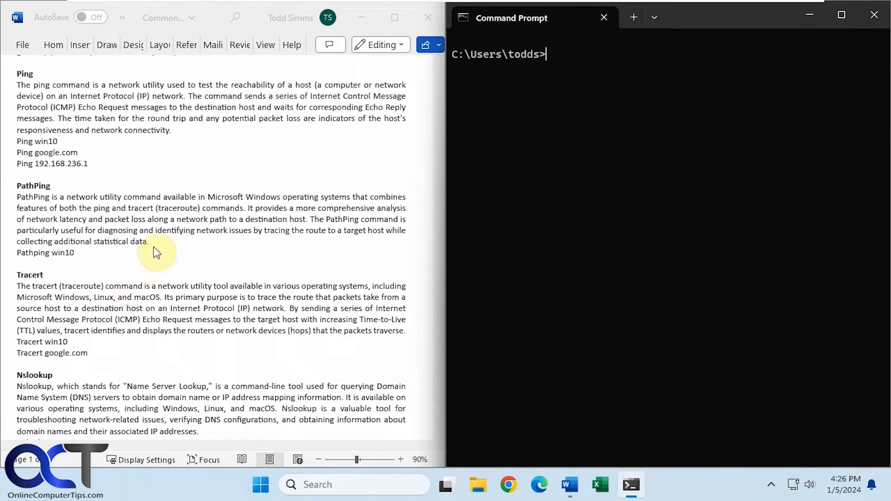
mouse_move(154, 255)
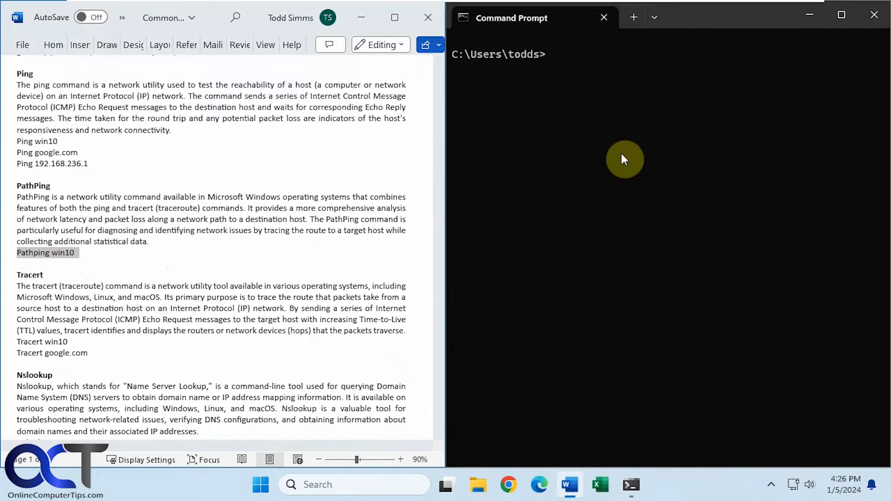
Run Pathping win10, tracing two hops to 192.168.236.1 with 25-second statistics.
text(Pathping win10)
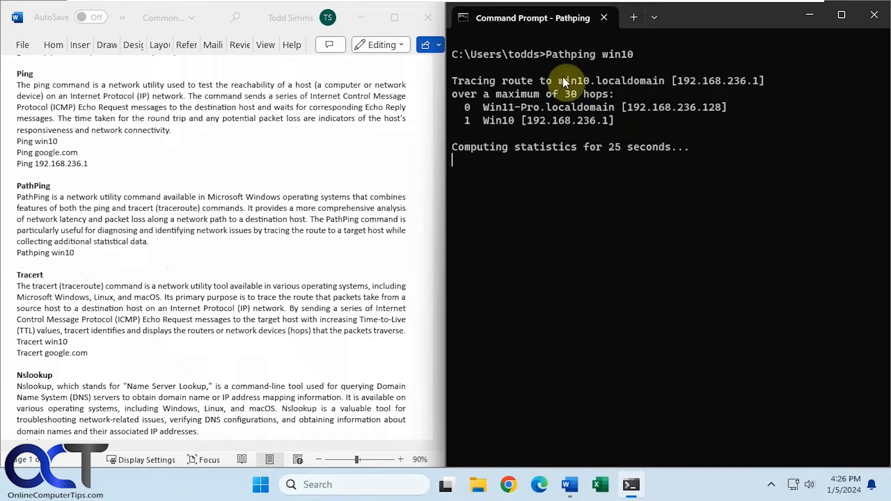
mouse_move(551, 141)
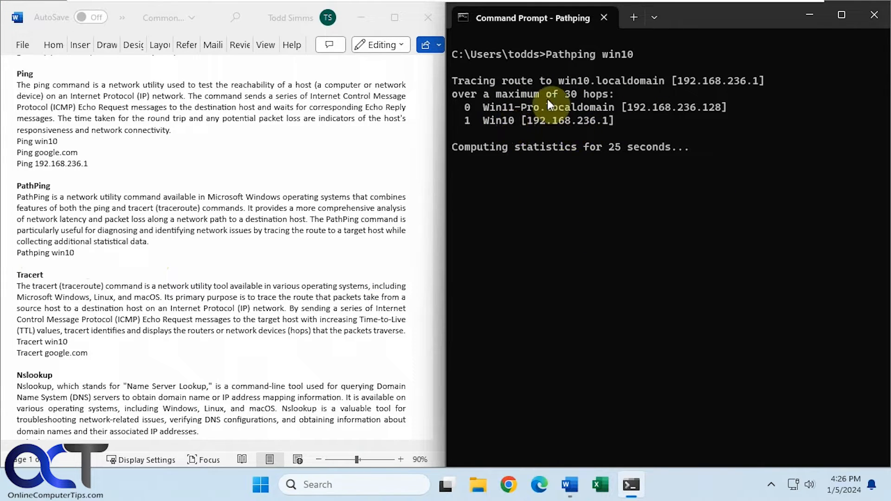
mouse_move(588, 111)
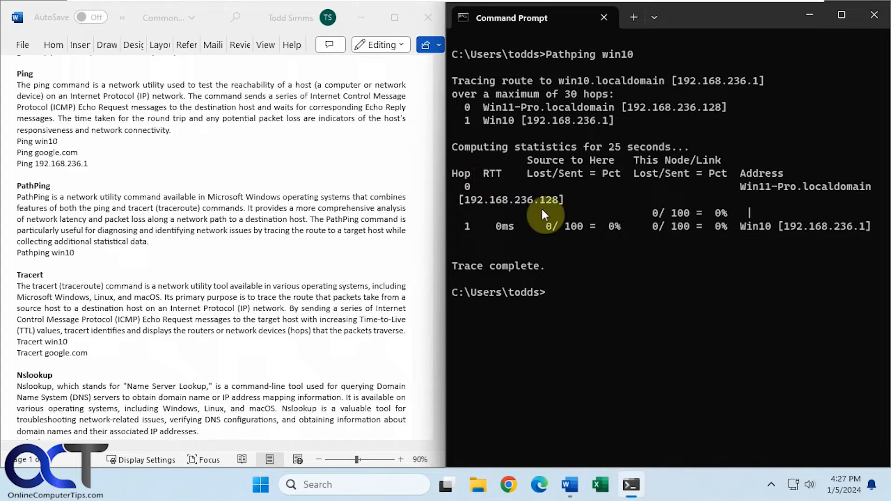
mouse_move(530, 223)
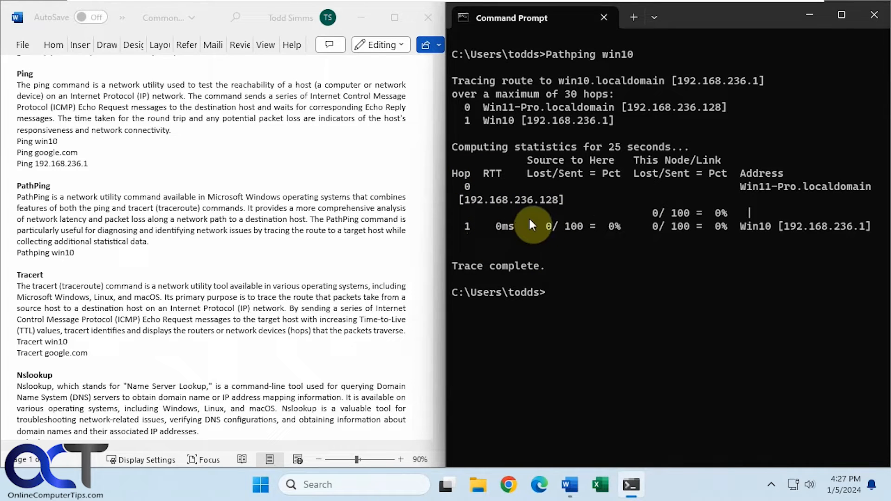
mouse_move(619, 254)
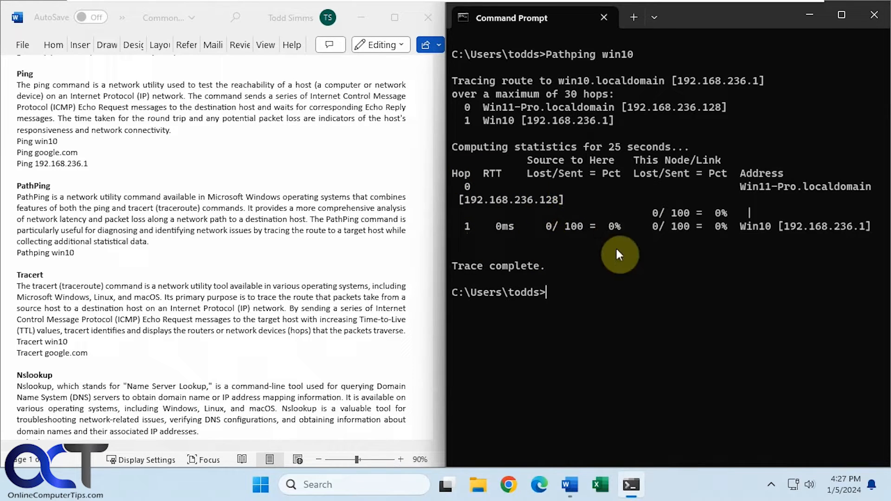
mouse_move(571, 221)
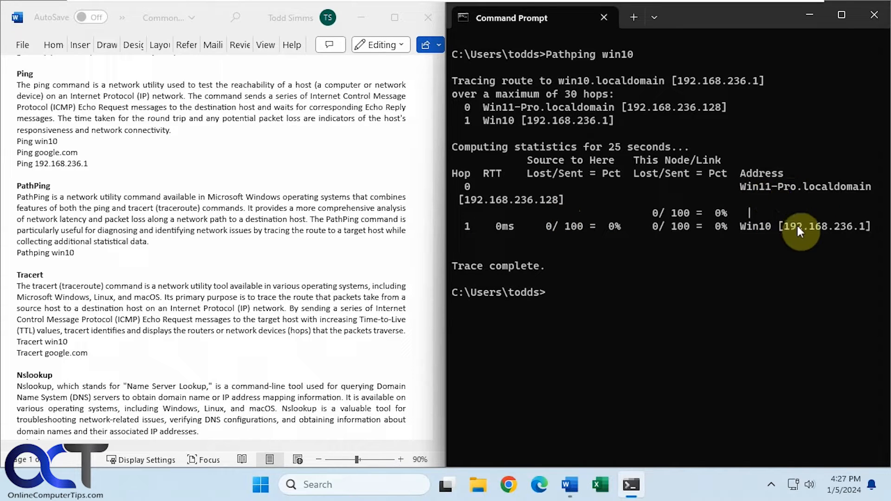
mouse_move(834, 232)
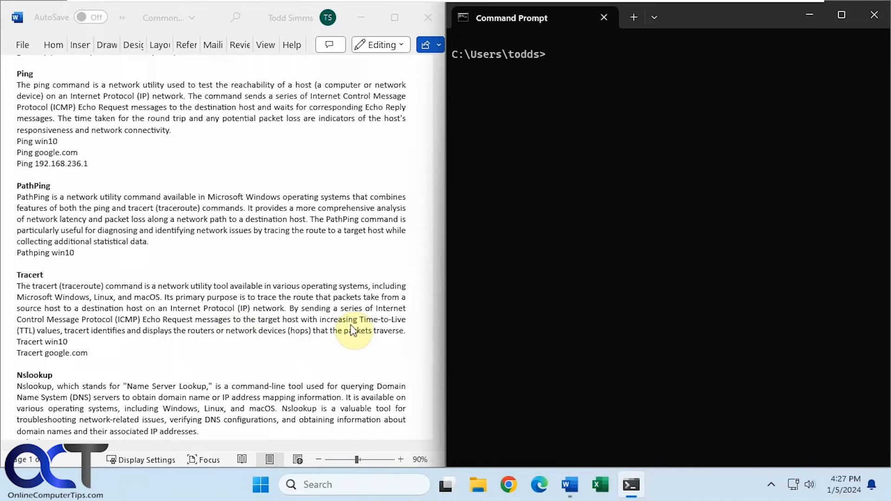
mouse_move(162, 344)
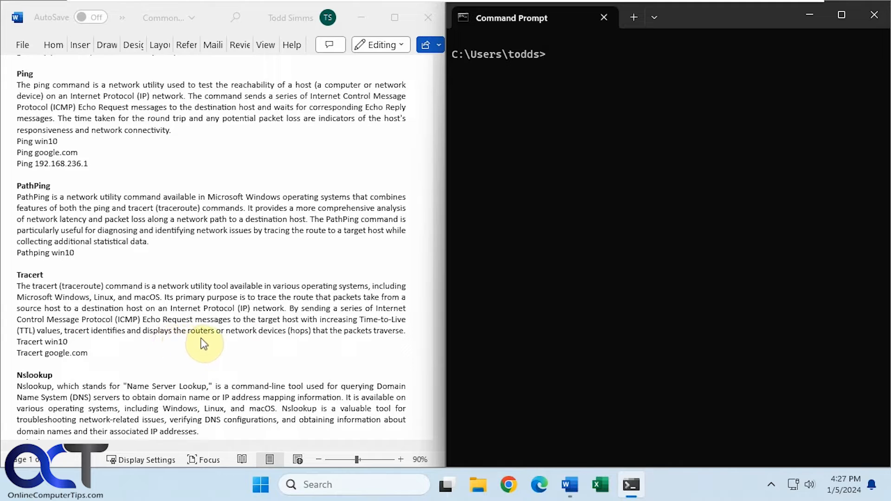
mouse_move(311, 347)
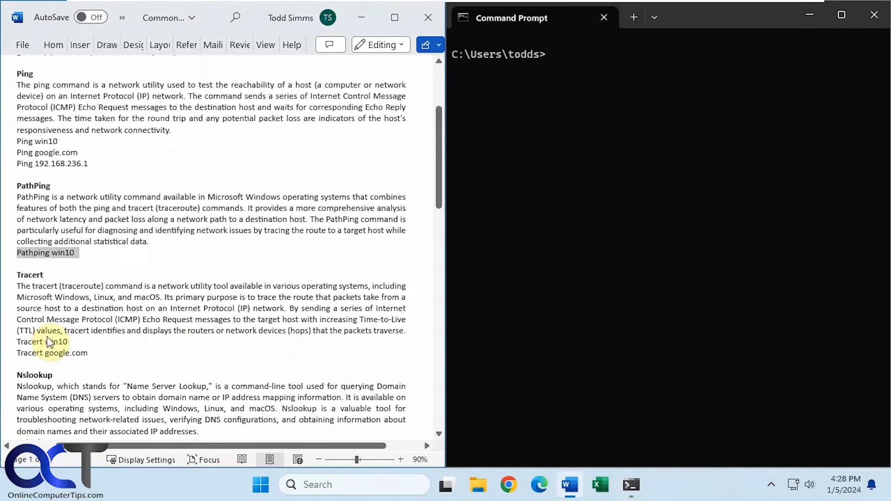
Run the Tracert win10 example, reaching 192.168.236.1 in one hop.
double_click(43, 342)
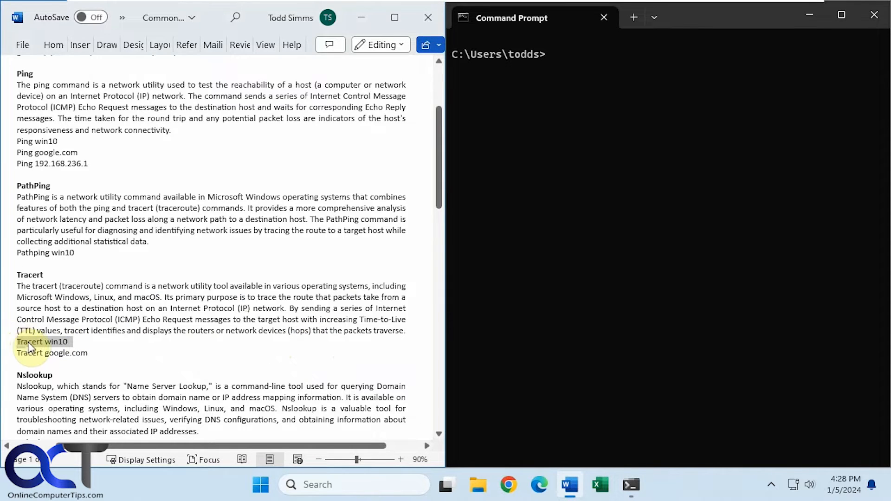
text(Tracert win10)
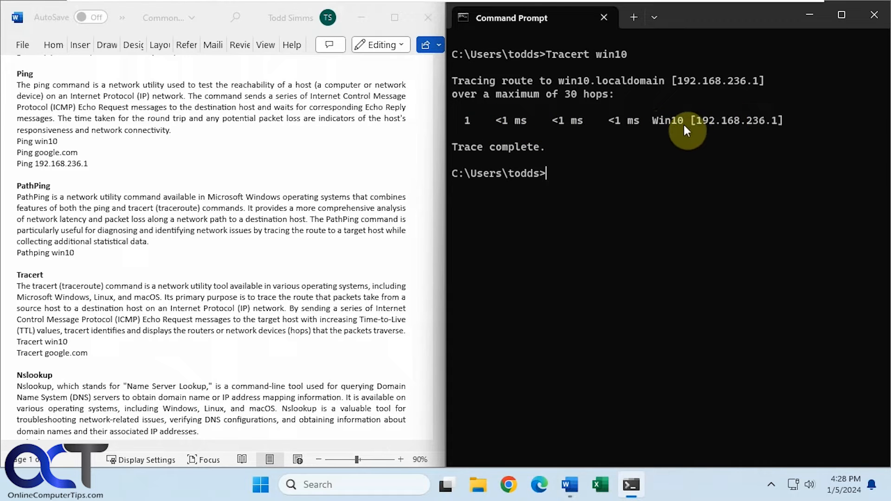
mouse_move(91, 367)
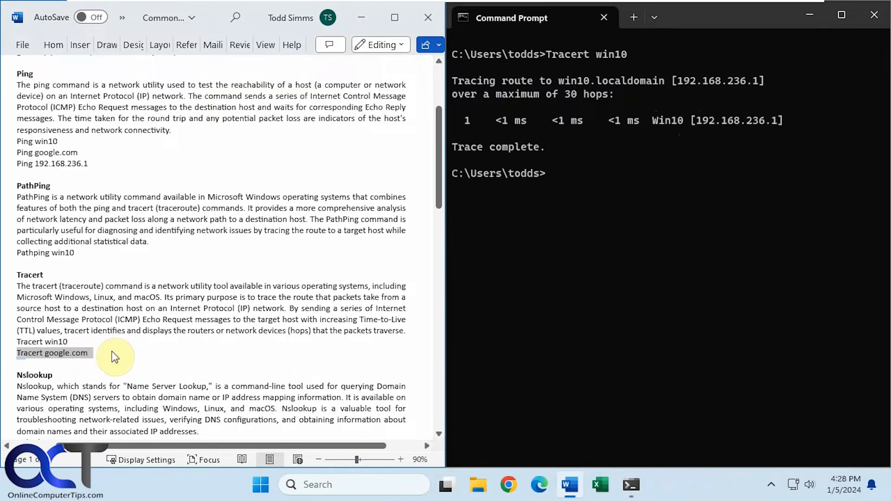
Run Tracert google.com to 142.250.72.174 in 14 hops, scroll Word to Nslookup, and clear.
text(Tracert google.com)
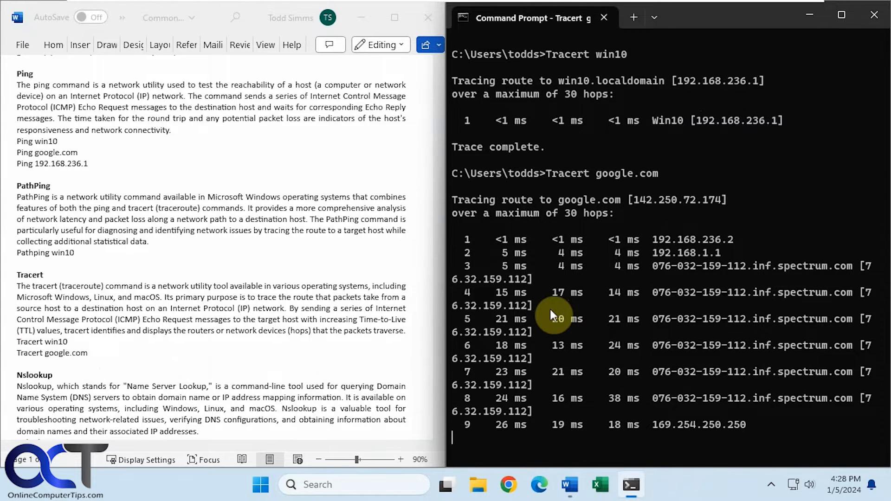
scroll(down, 3)
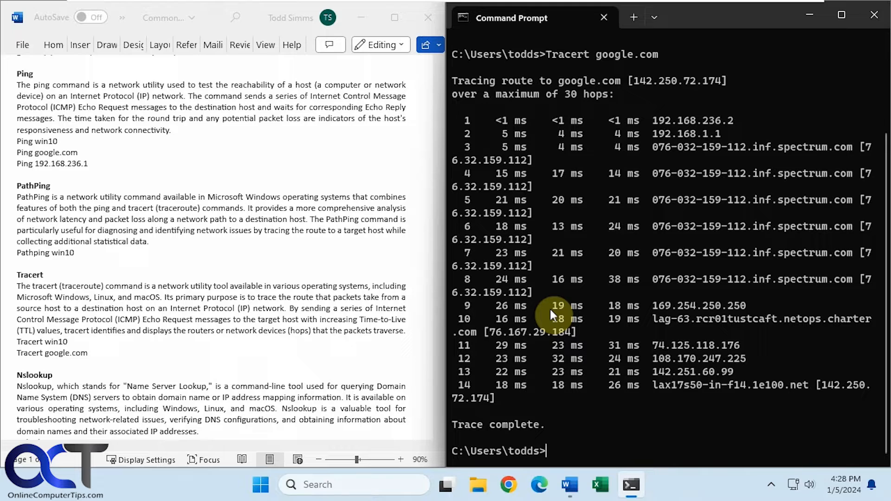
mouse_move(476, 390)
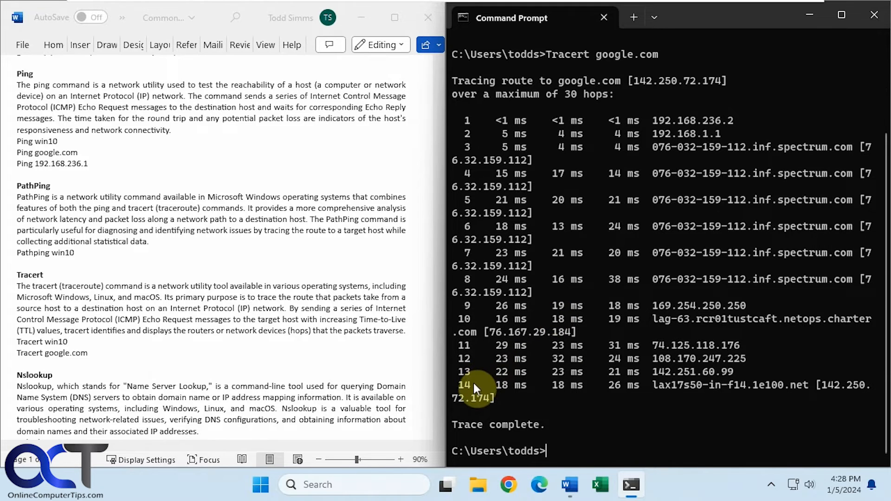
mouse_move(785, 196)
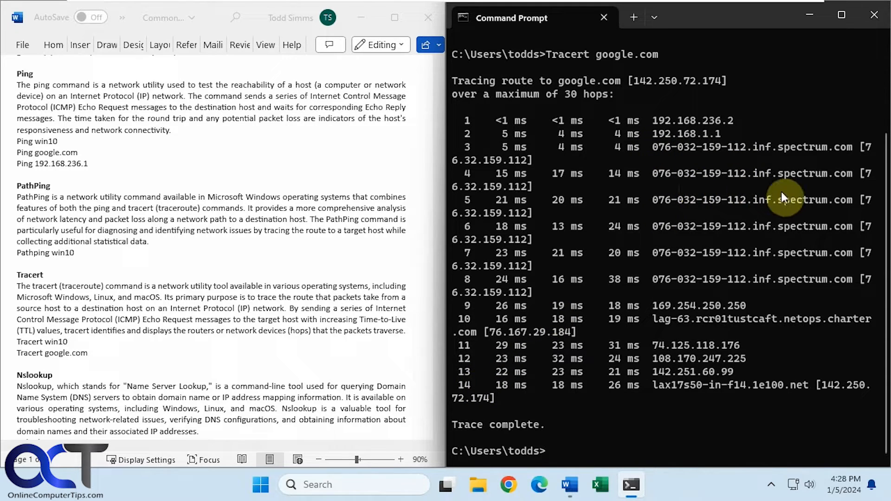
mouse_move(744, 241)
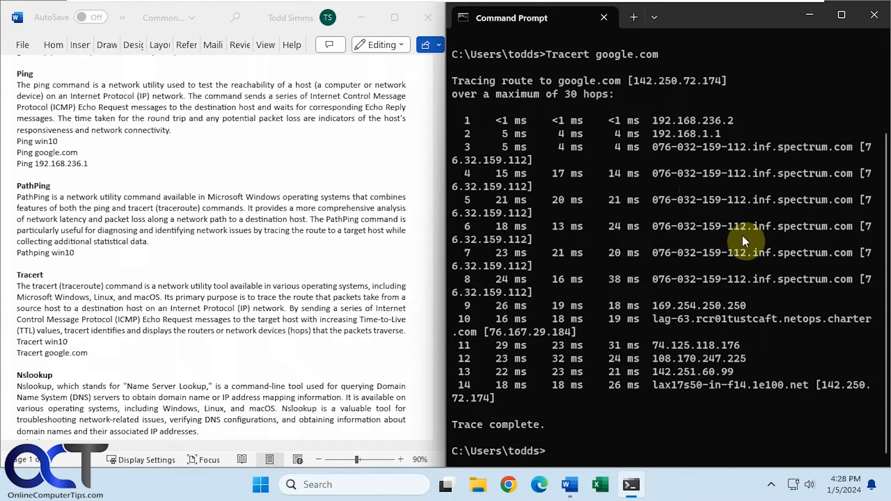
mouse_move(668, 396)
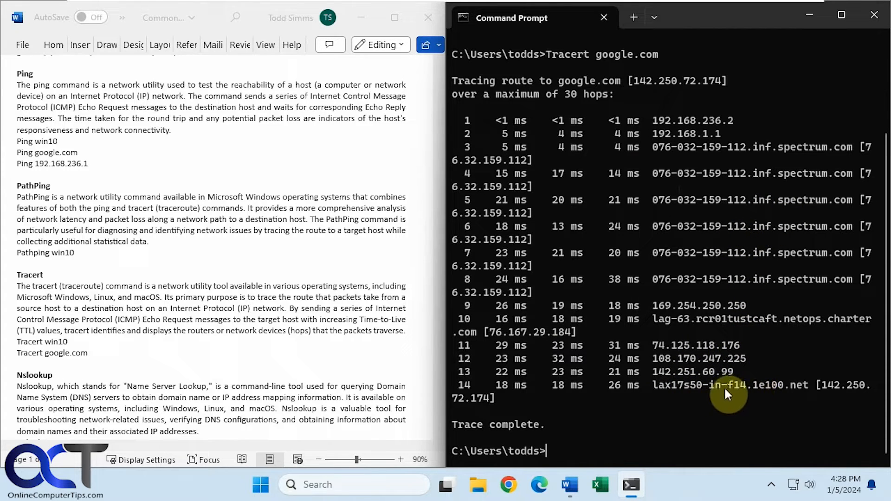
scroll(down, 3)
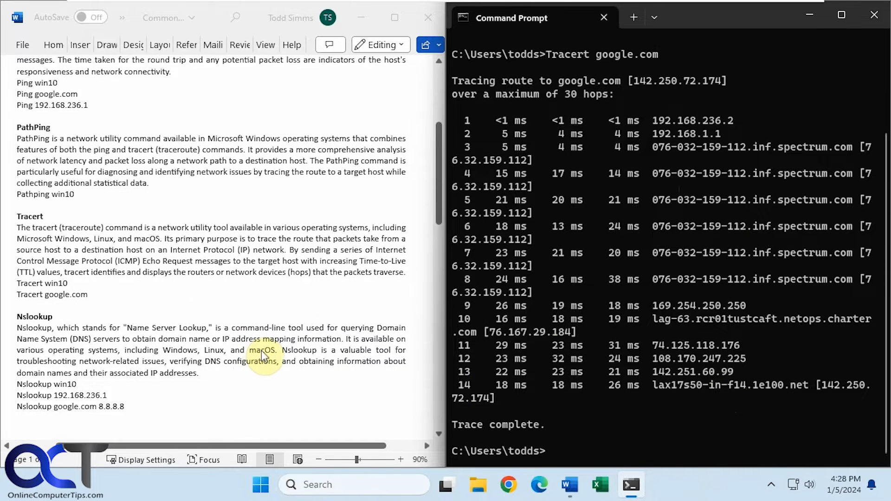
scroll(down, 3)
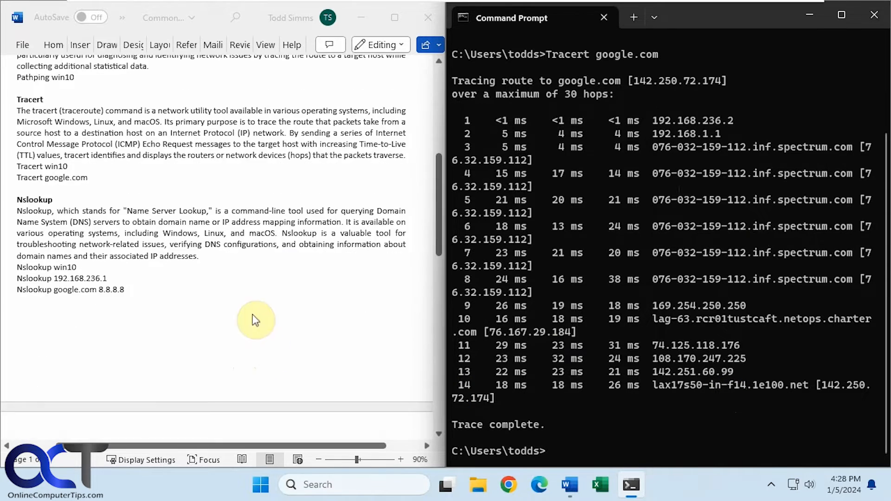
text(cls)
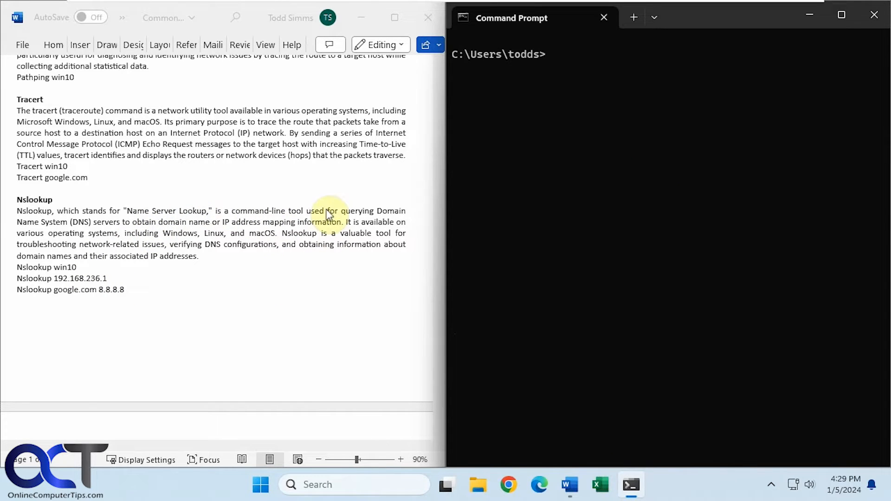
mouse_move(188, 230)
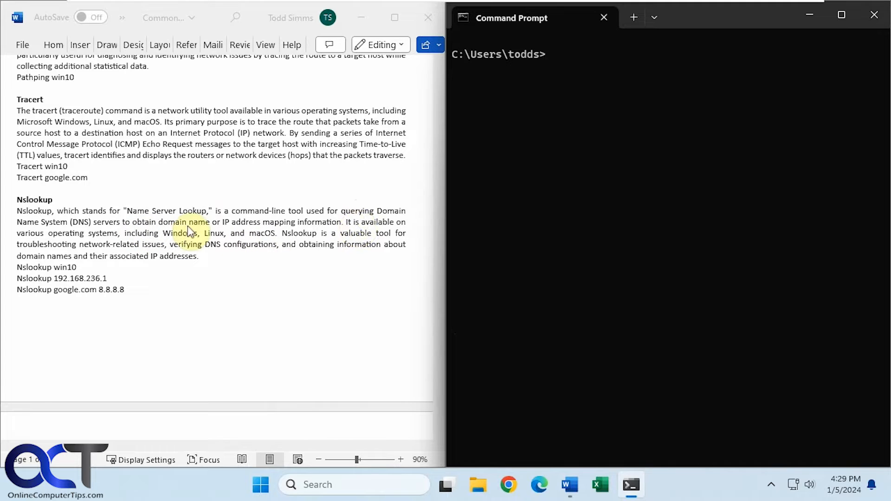
mouse_move(281, 230)
text(Nslookup win10)
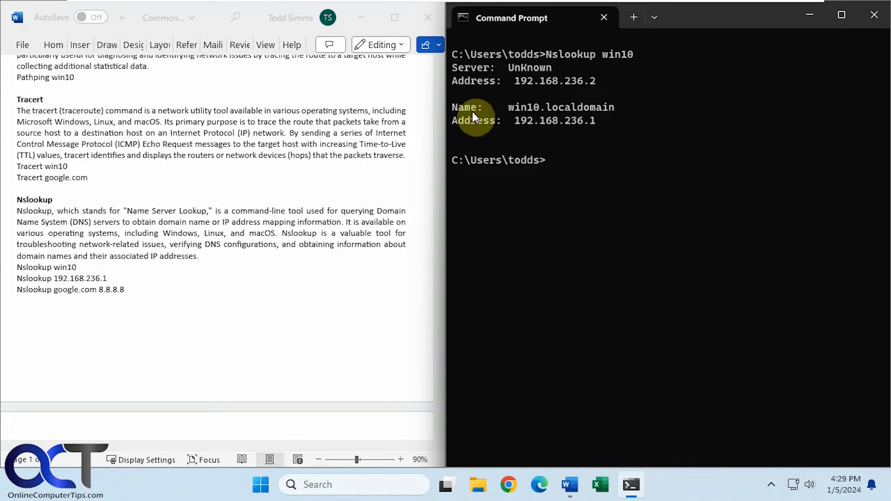
mouse_move(520, 82)
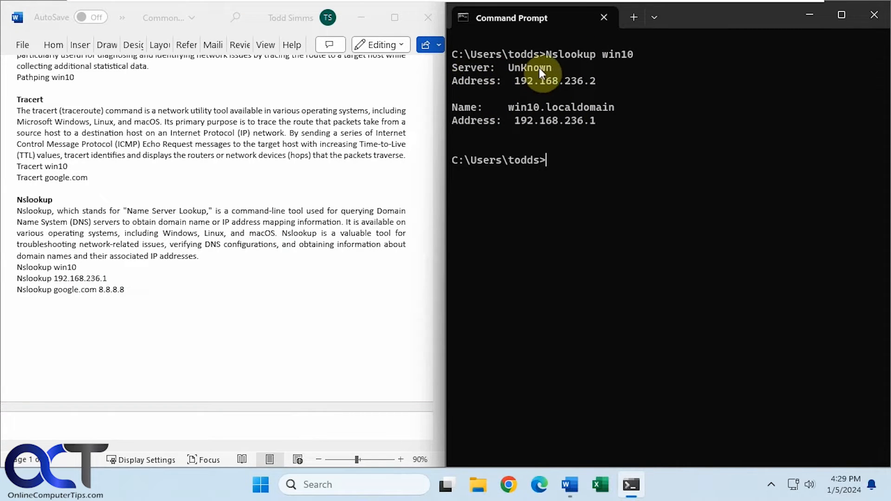
mouse_move(560, 227)
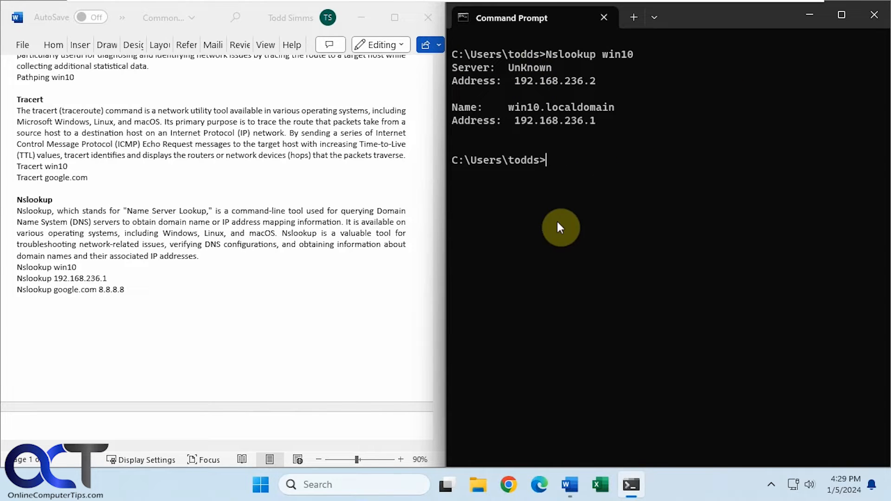
mouse_move(554, 93)
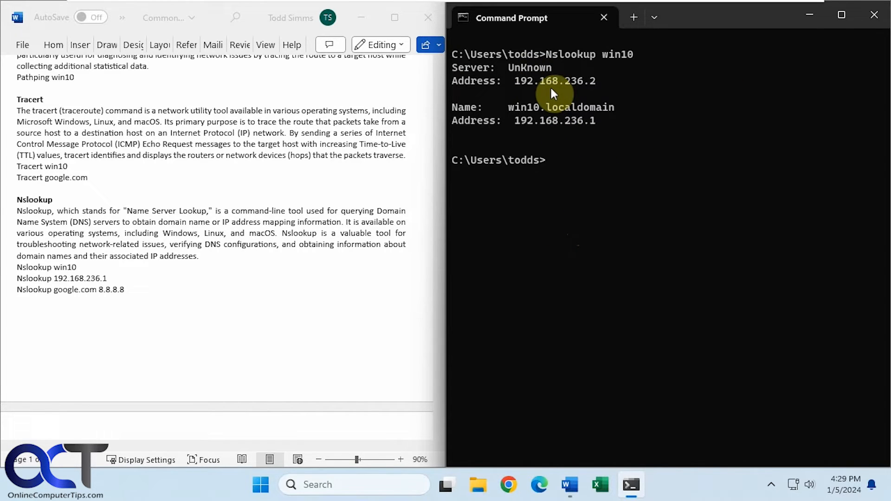
mouse_move(568, 119)
text(Nslookup 192.168.236.1)
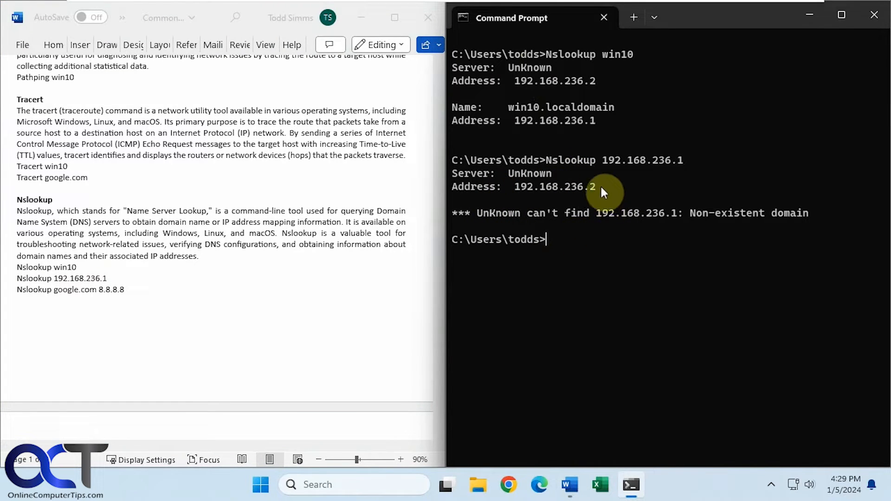
mouse_move(607, 194)
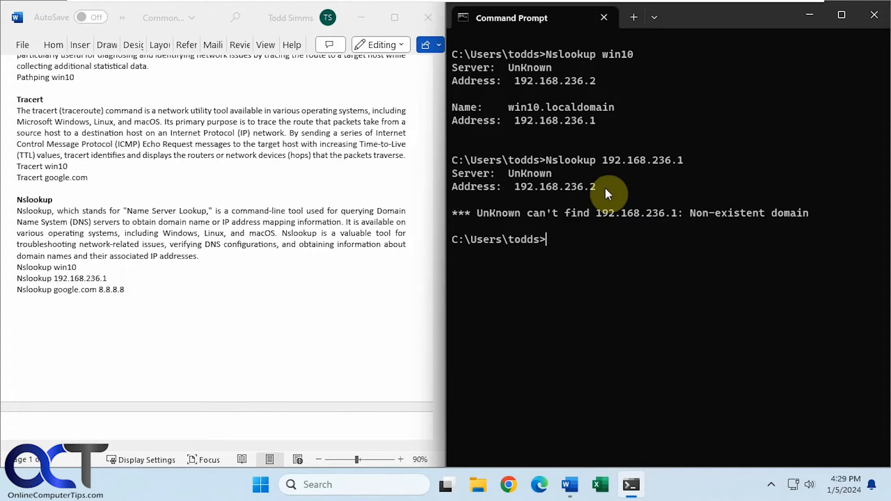
mouse_move(580, 173)
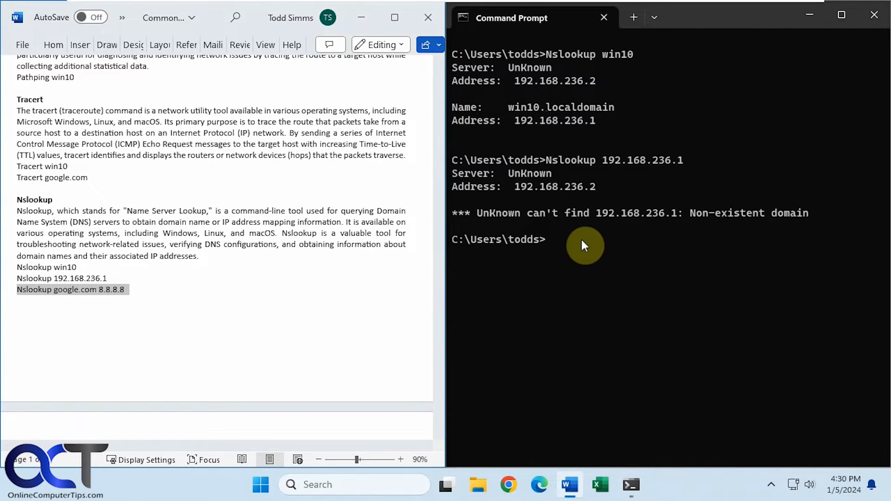
Run Nslookup google.com 8.8.8.8, returning 142.250.72.174, then clear the console.
text(Nslookup google.com 8.8)
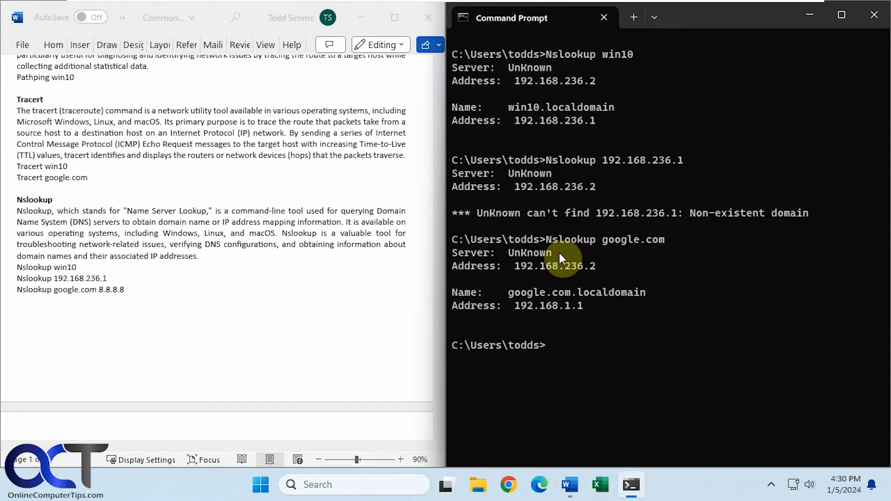
mouse_move(546, 291)
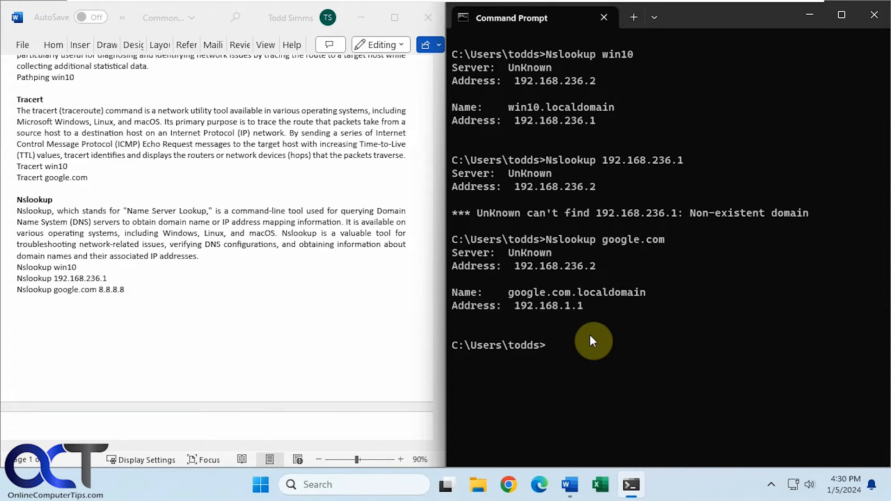
text(Nslookup google.com 8.8.8.8)
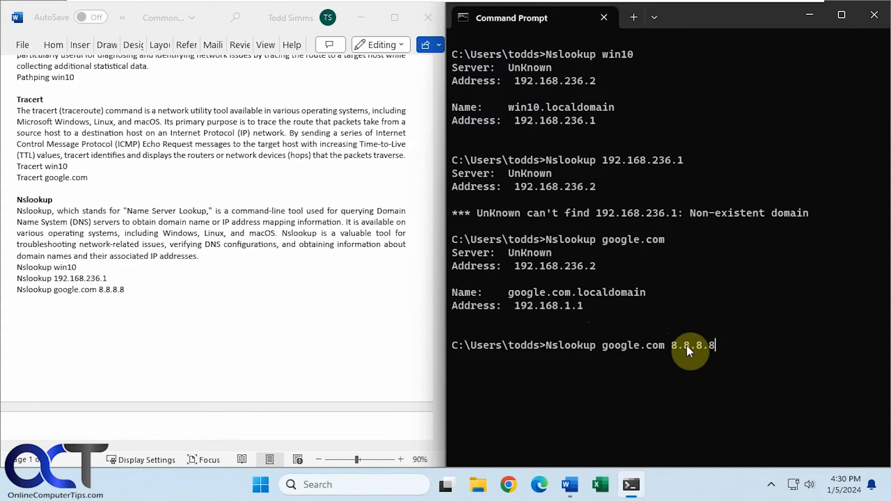
mouse_move(710, 354)
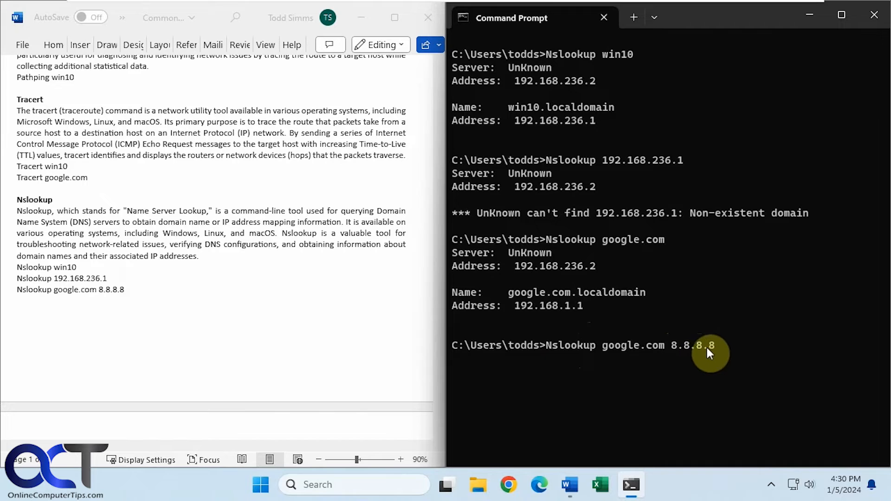
mouse_move(561, 350)
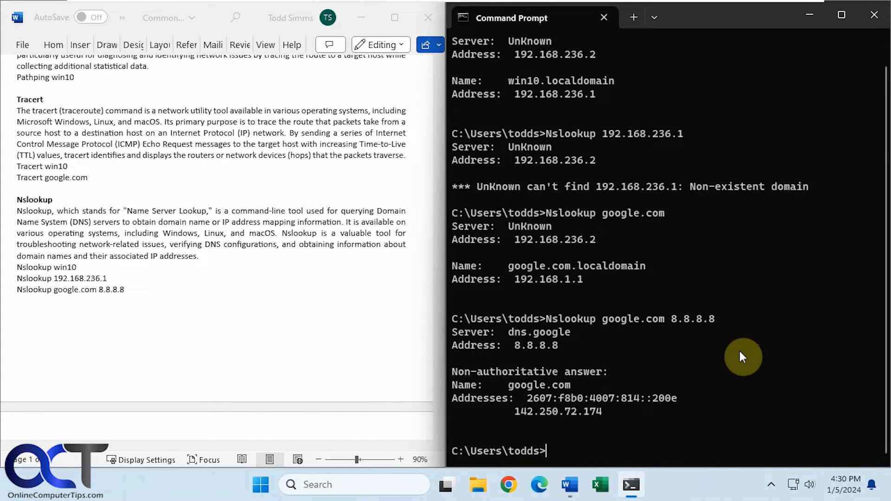
mouse_move(499, 335)
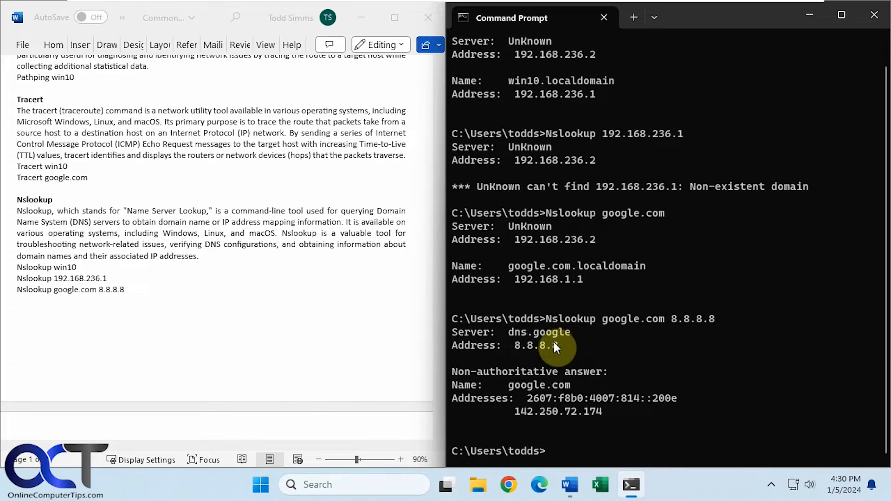
mouse_move(595, 404)
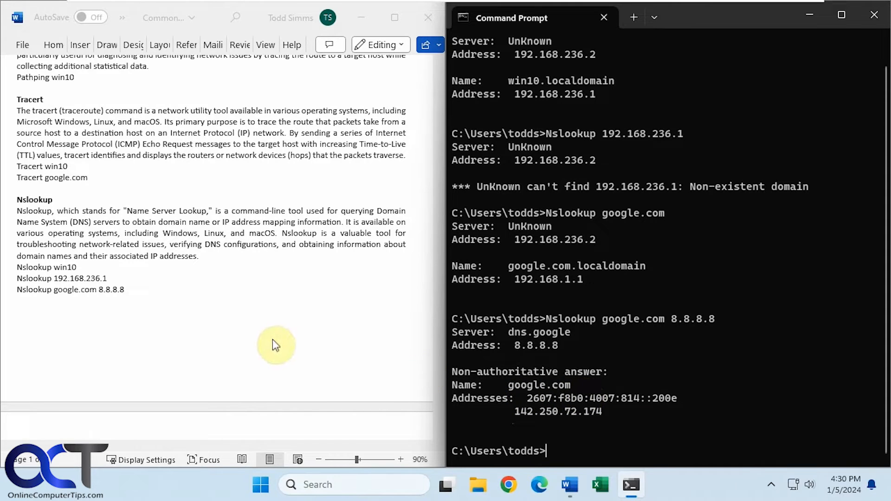
text(cls)
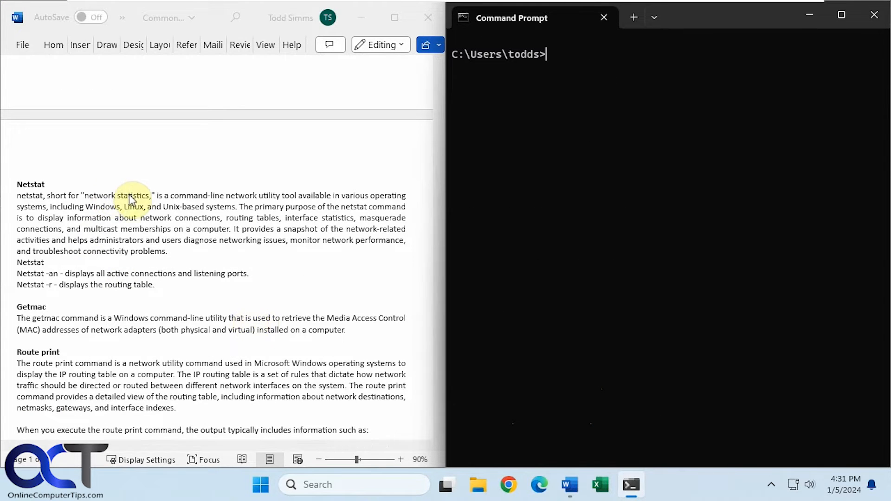
mouse_move(124, 215)
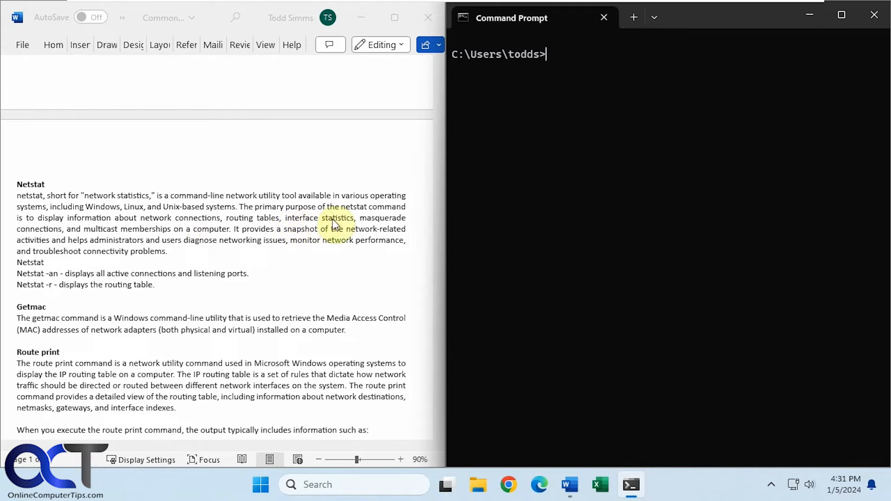
mouse_move(126, 246)
text(Netstat)
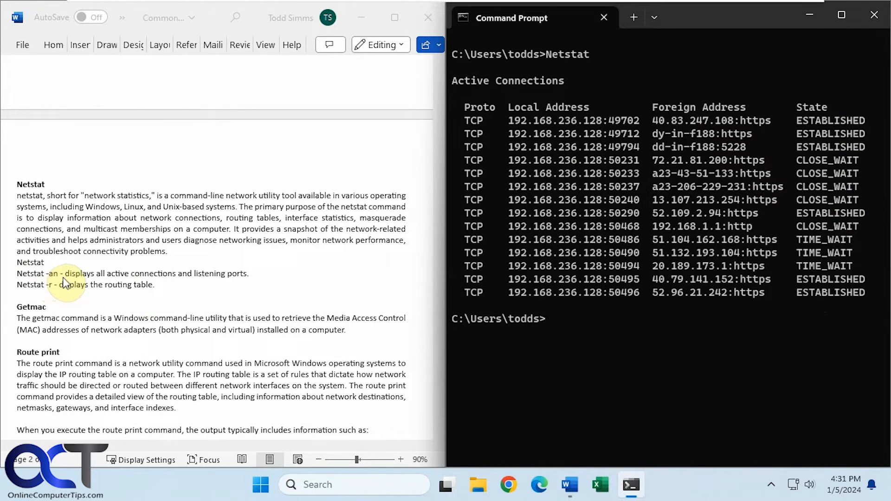
mouse_move(213, 283)
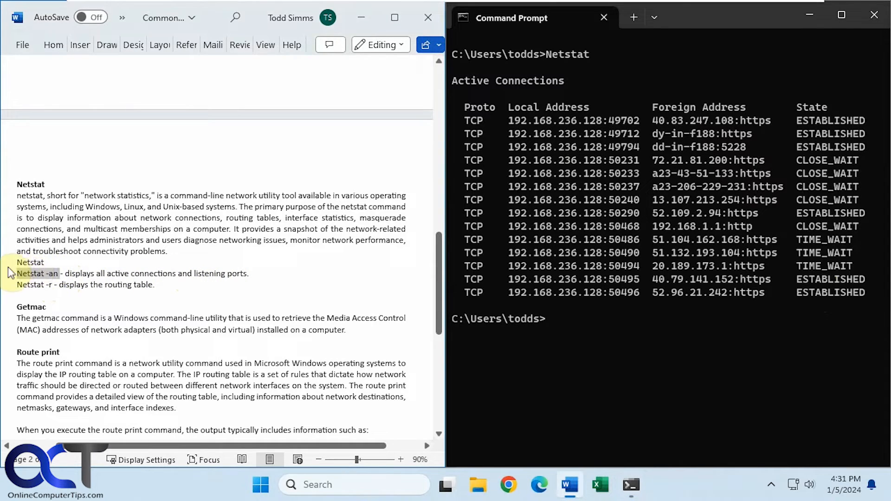
Run Netstat -an and scroll through the listening TCP and UDP ports.
text(Netstat -an)
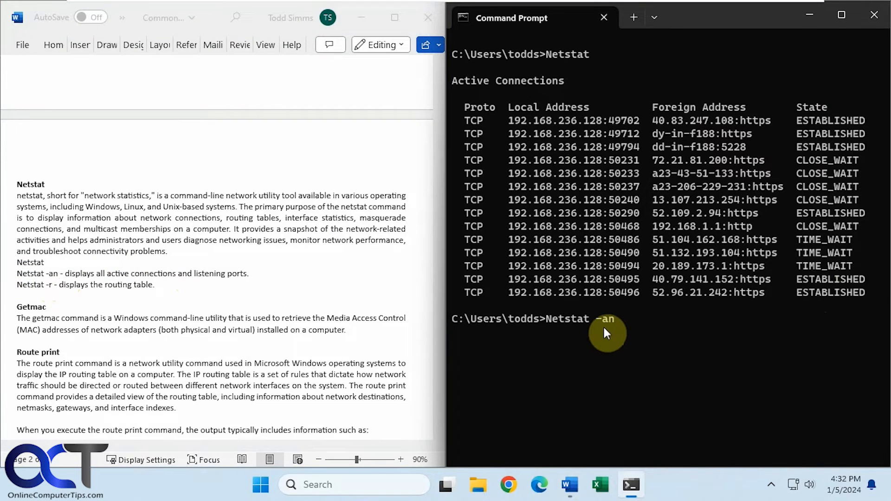
key(enter)
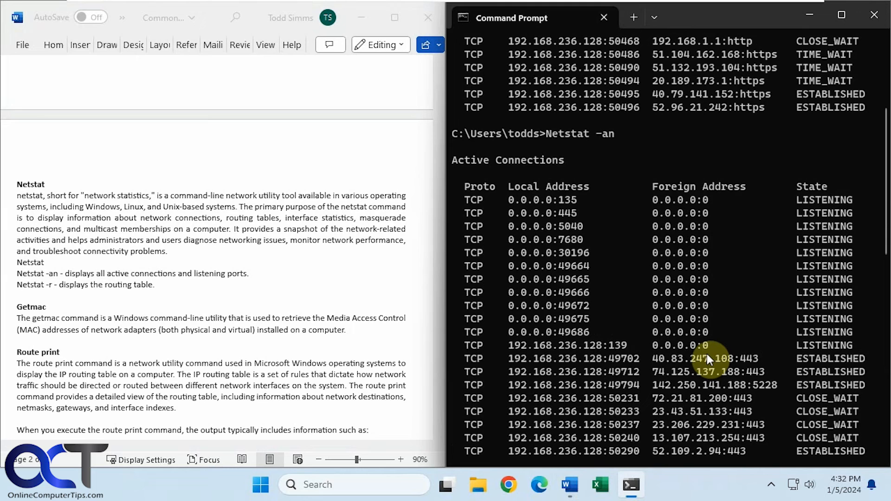
scroll(down, 3)
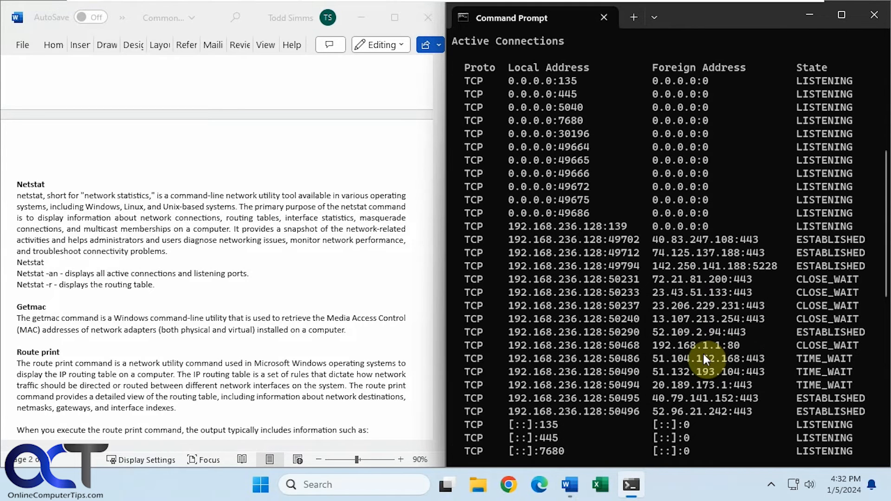
scroll(down, 3)
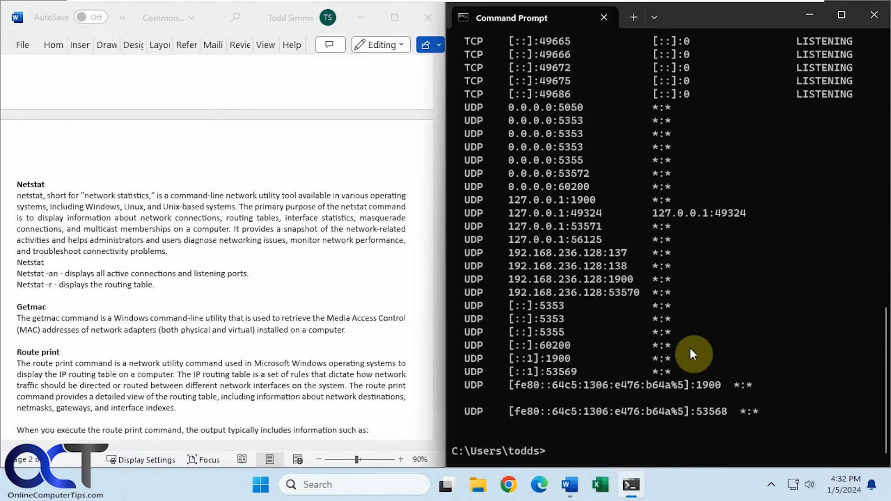
Run Netstat -r and scroll through the IPv4 and IPv6 route tables.
text(Netstat -)
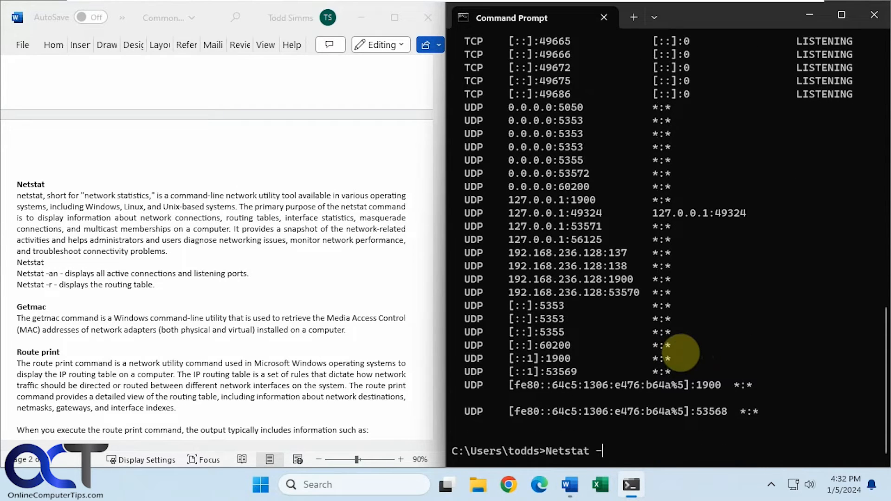
key(enter)
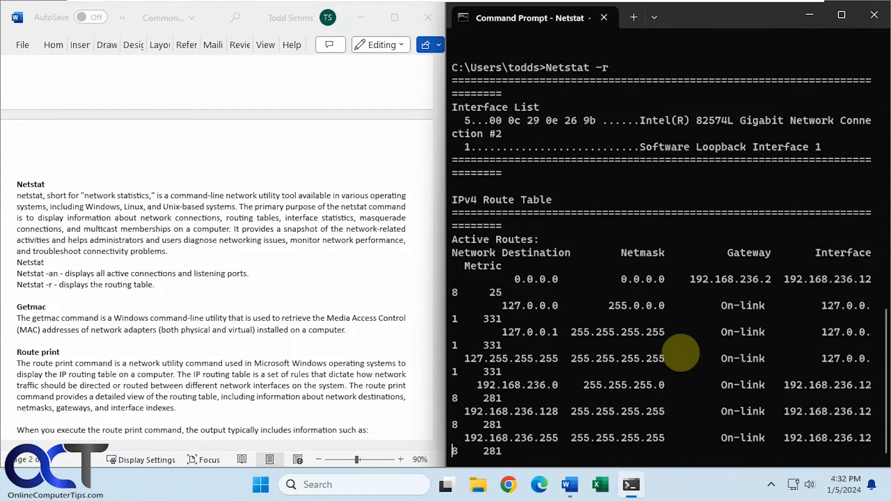
scroll(down, 3)
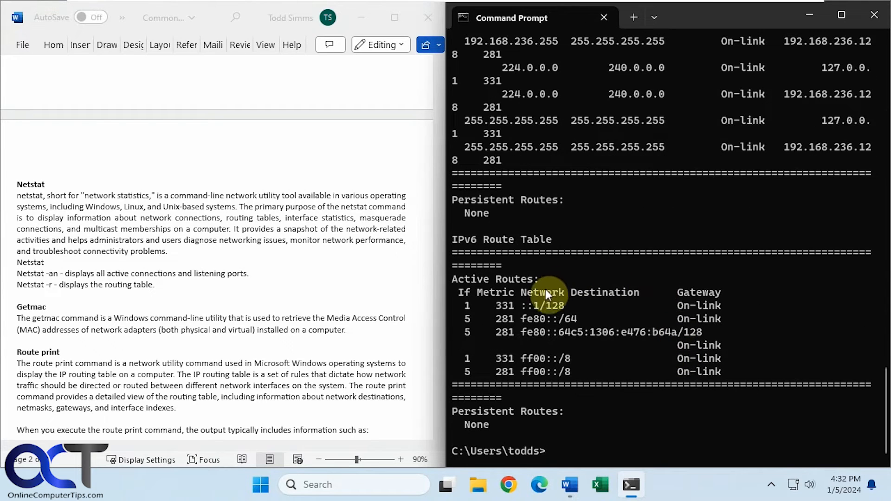
mouse_move(534, 327)
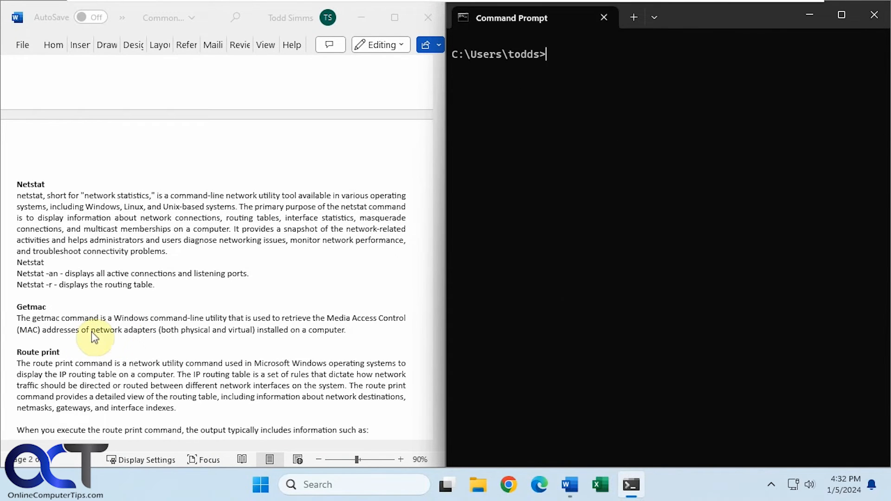
mouse_move(152, 340)
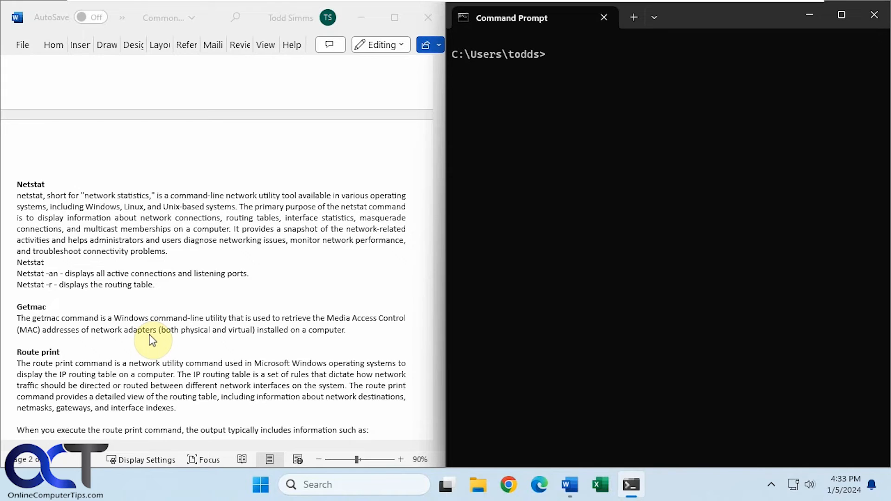
Run getmac to show physical address 00-0C-29-0E-26-9B.
text(getmac)
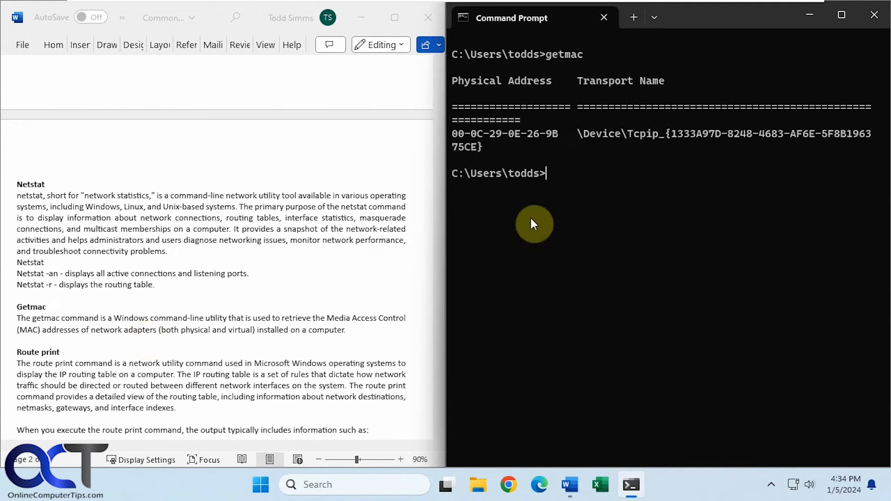
mouse_move(499, 140)
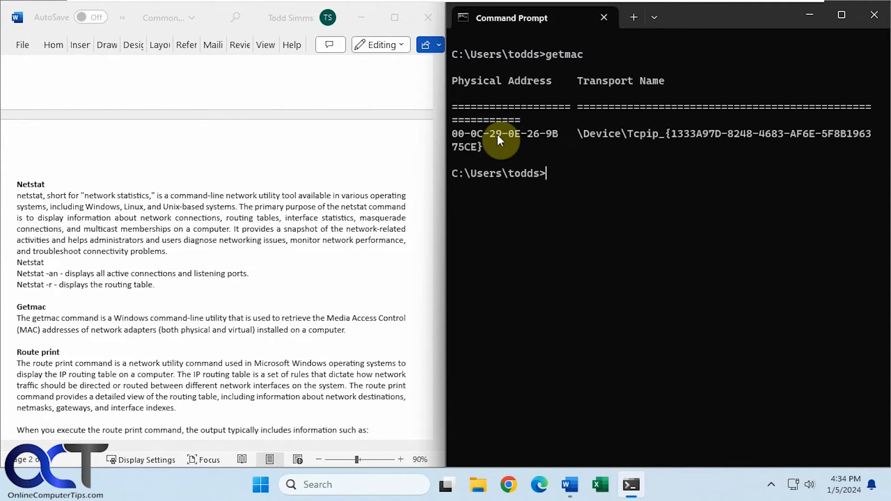
mouse_move(483, 138)
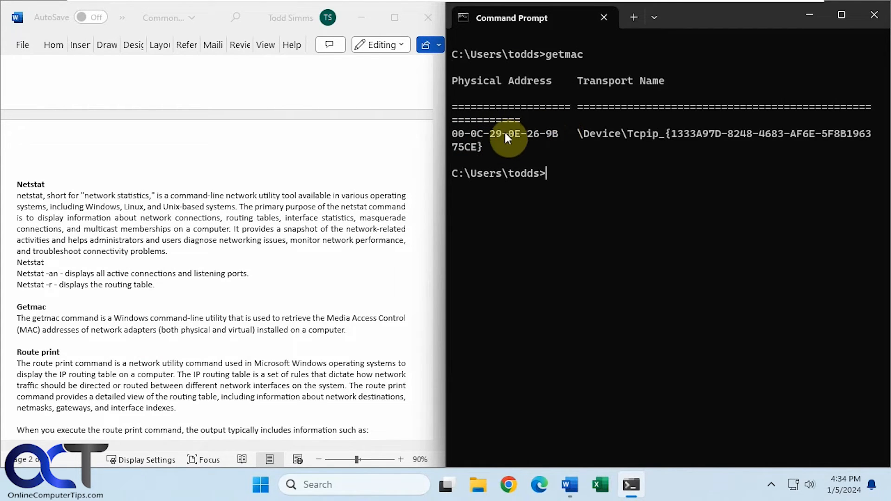
mouse_move(540, 145)
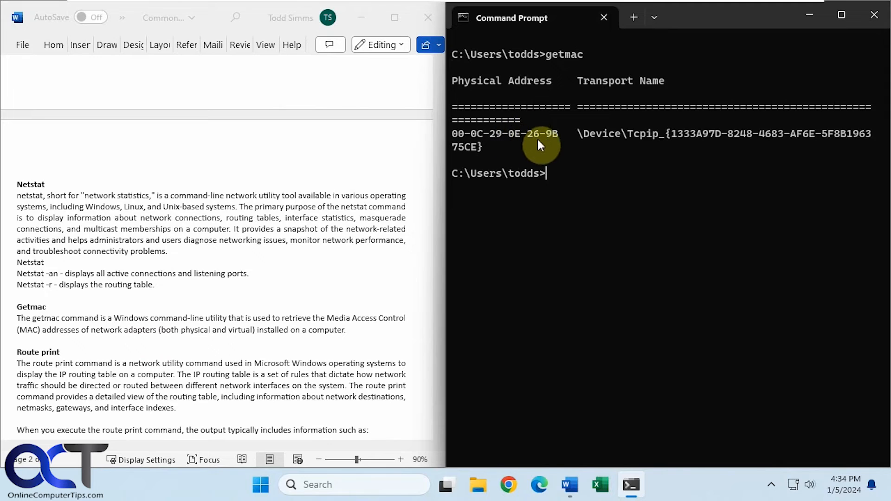
mouse_move(545, 179)
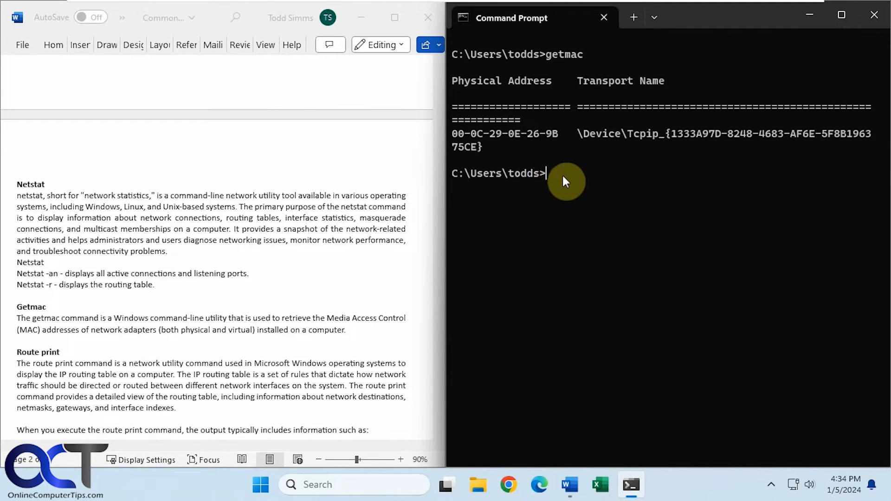
mouse_move(573, 181)
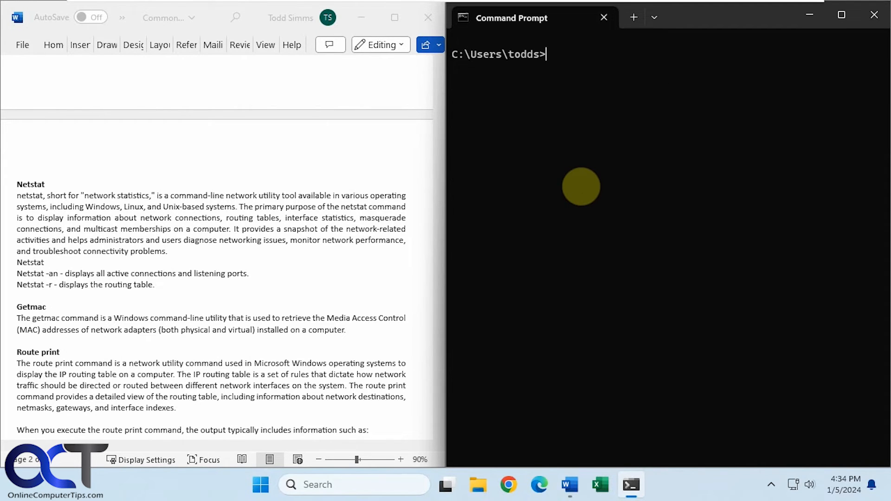
Scroll the Word notes to the Route print -4 example, then focus Command Prompt.
scroll(down, 3)
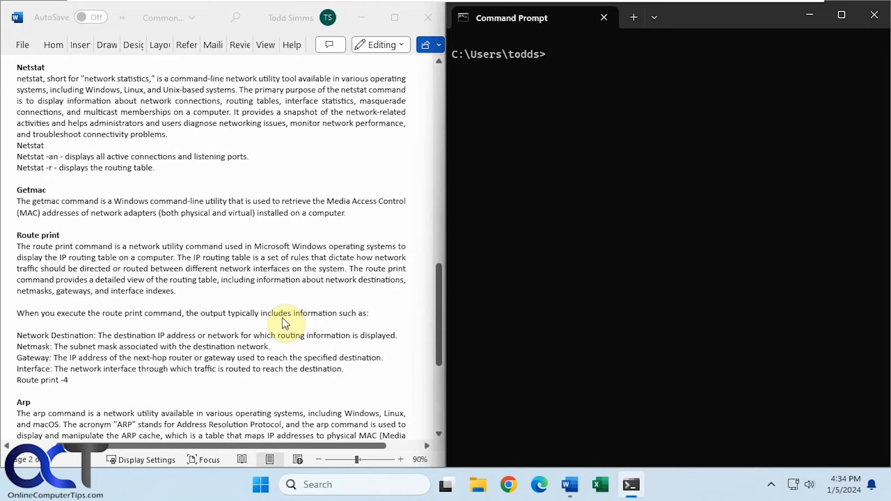
mouse_move(186, 297)
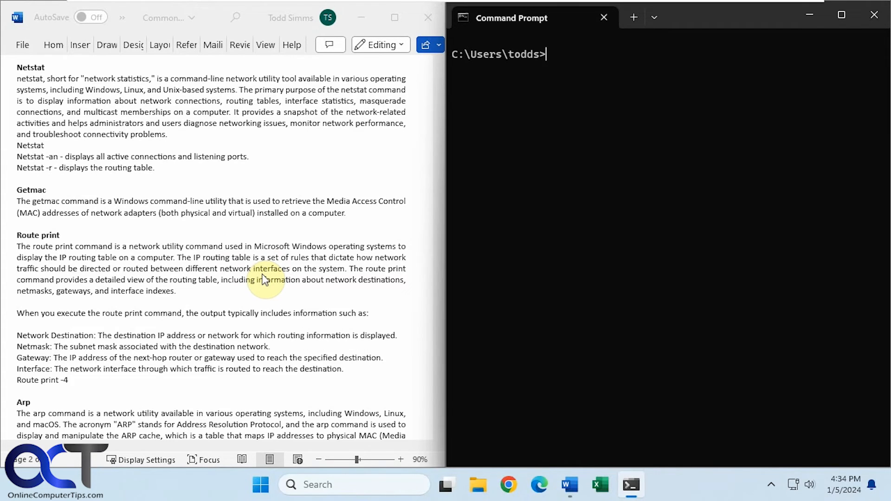
mouse_move(248, 294)
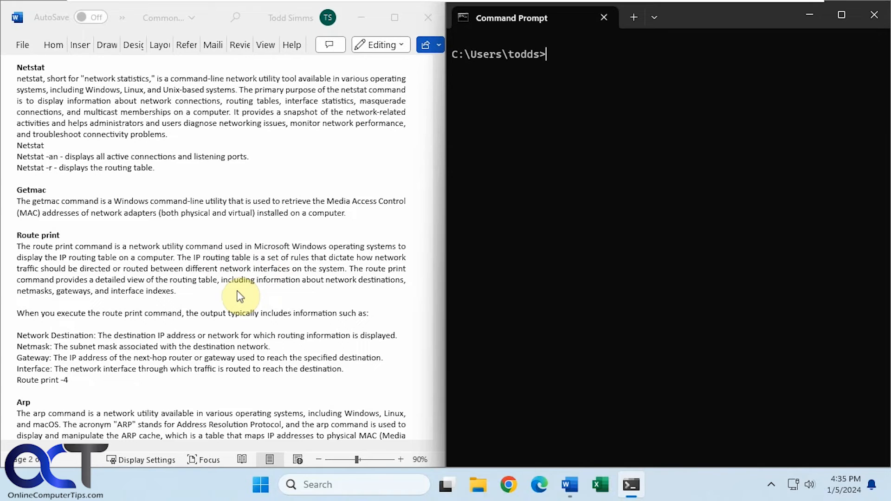
scroll(down, 3)
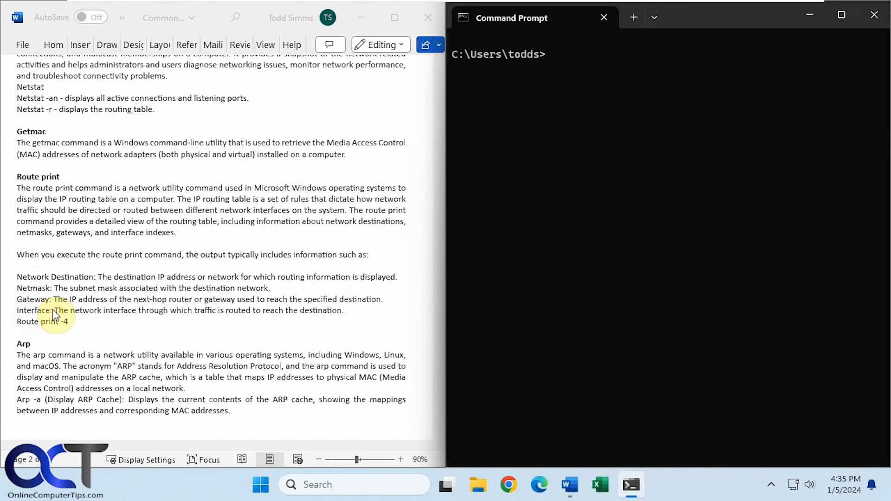
click(534, 203)
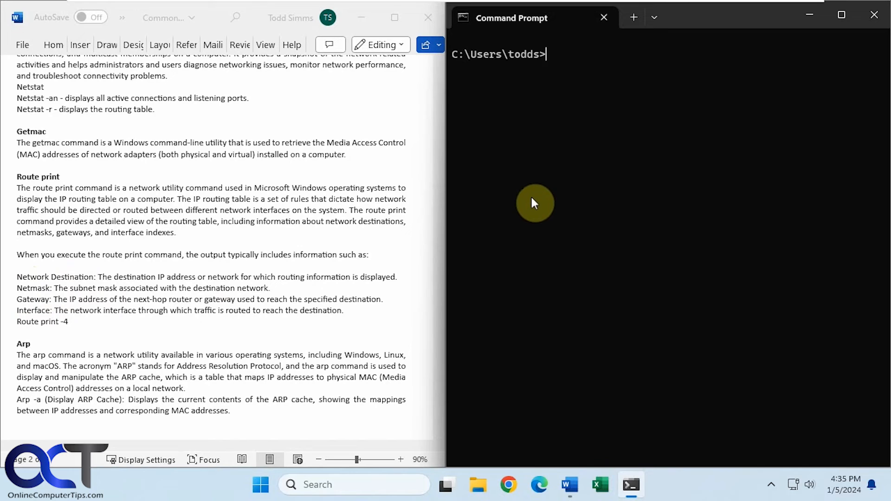
mouse_move(539, 200)
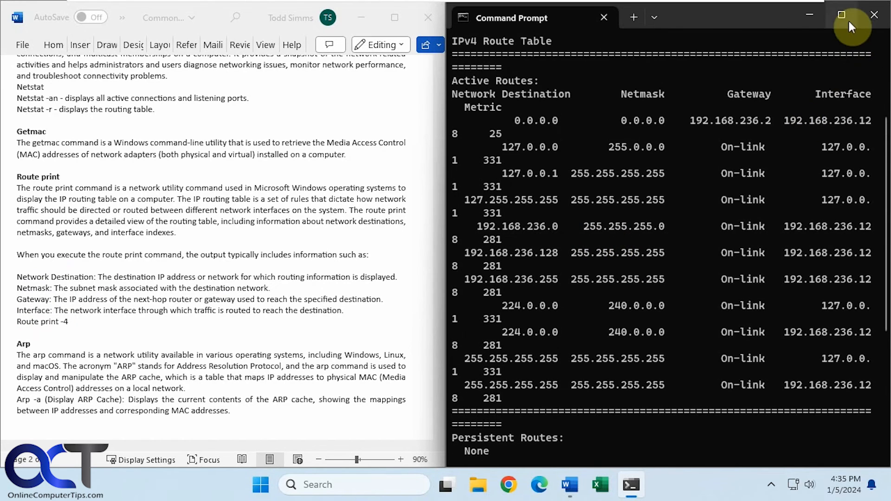
Maximize Command Prompt to read the route print -4 and -6 tables, then restore it beside Word.
click(841, 14)
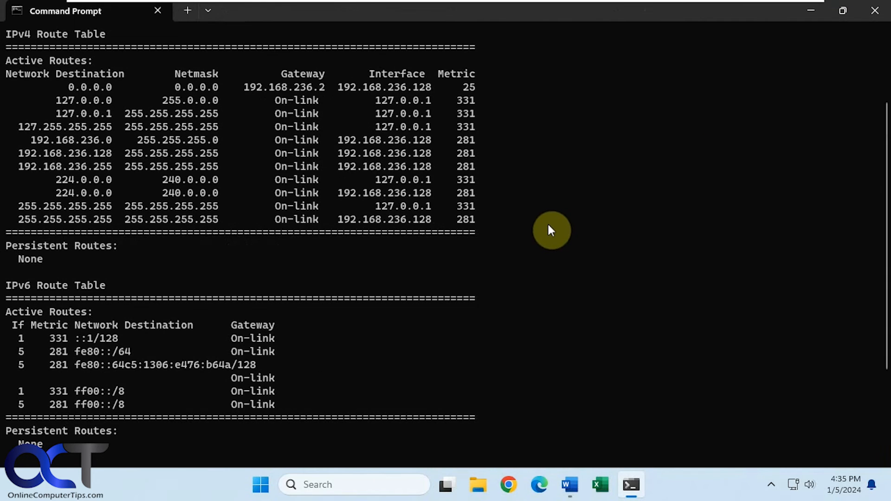
mouse_move(107, 199)
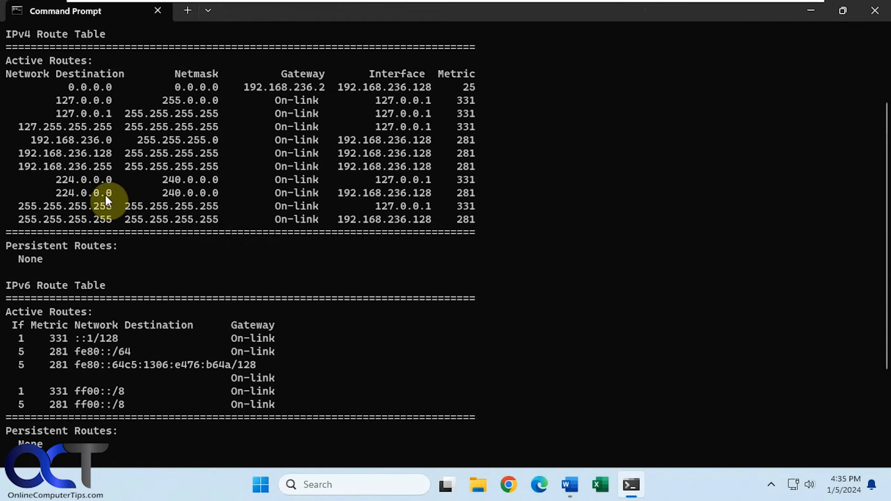
mouse_move(67, 77)
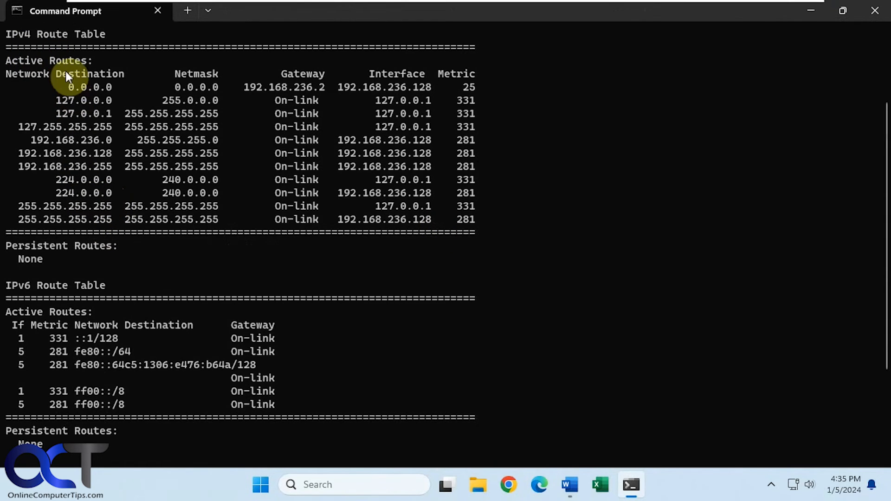
mouse_move(299, 160)
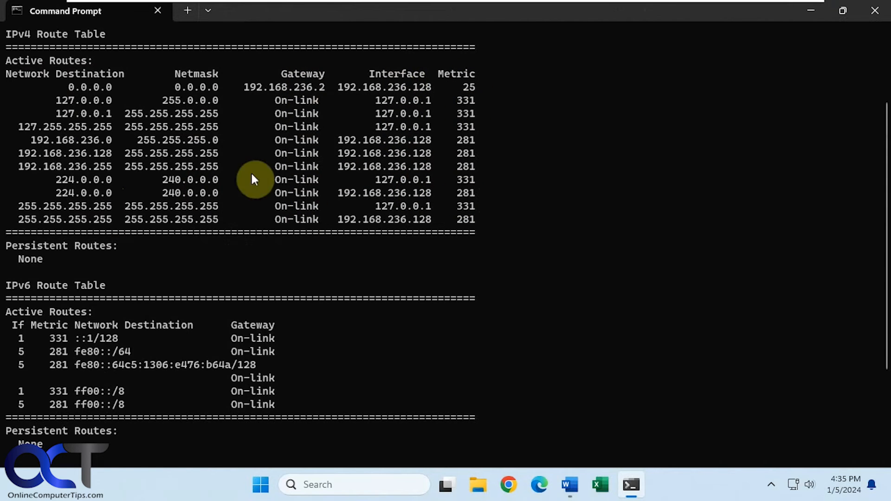
mouse_move(54, 294)
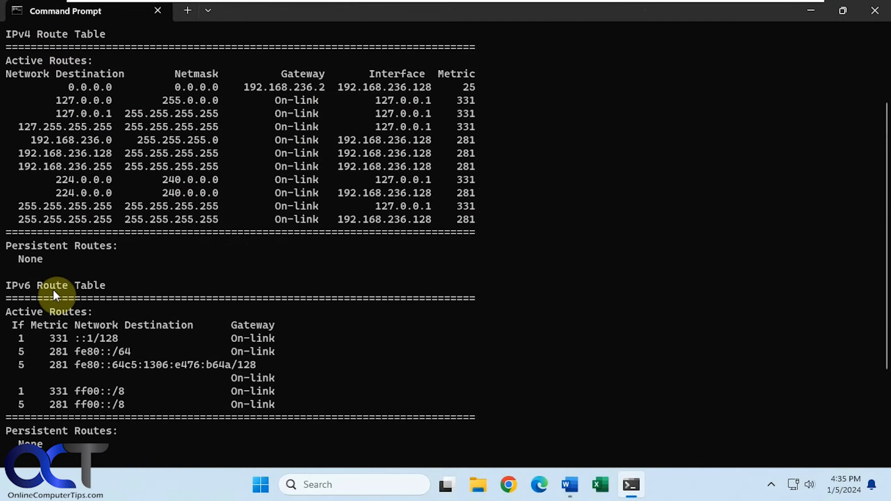
mouse_move(173, 361)
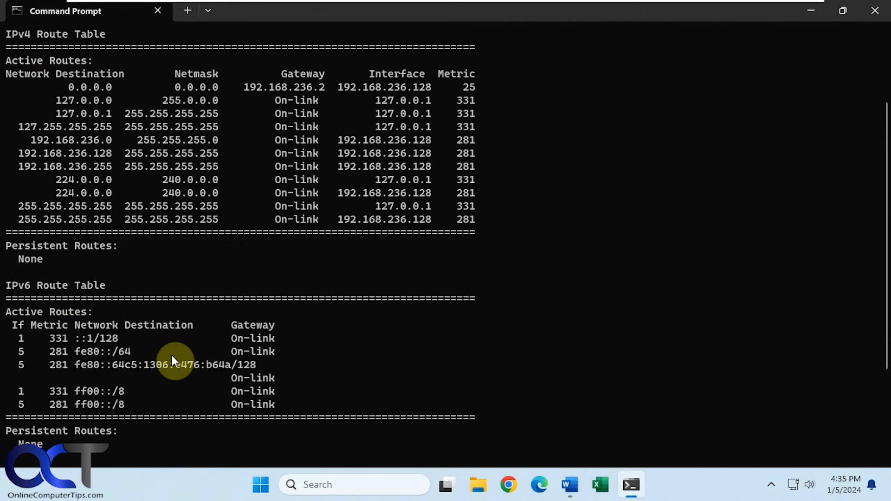
click(569, 485)
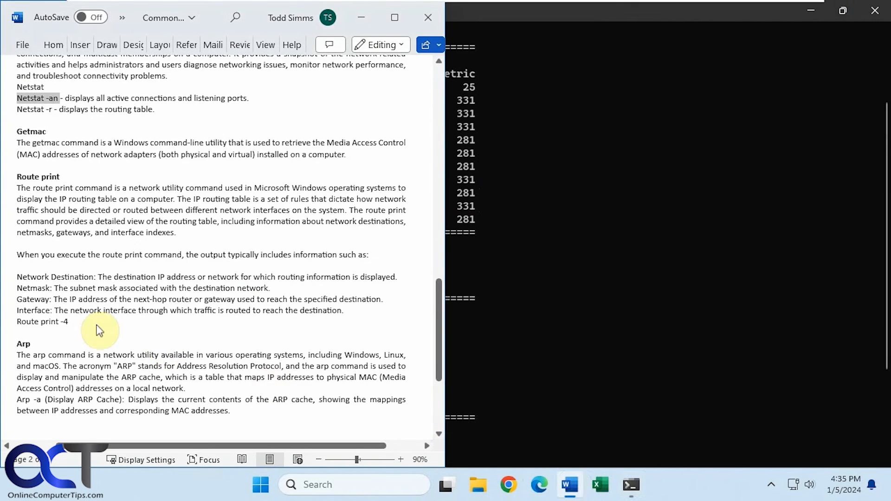
click(630, 484)
text(route print -6)
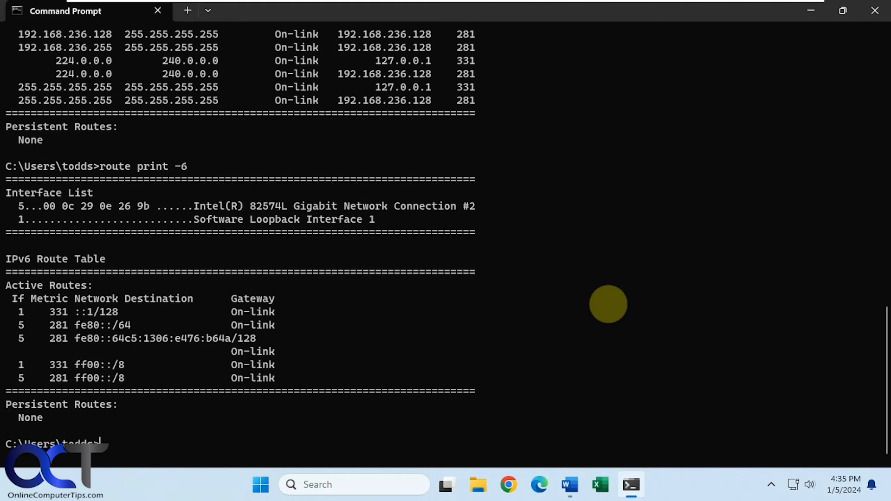
mouse_move(842, 10)
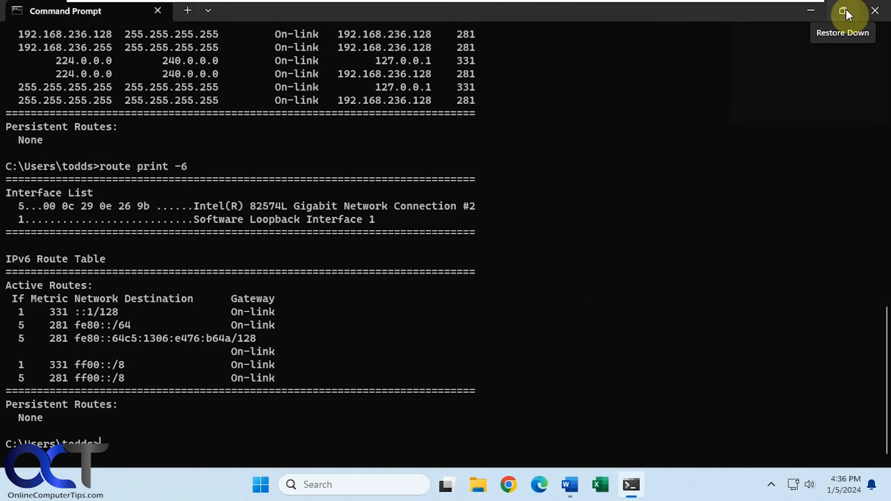
click(844, 10)
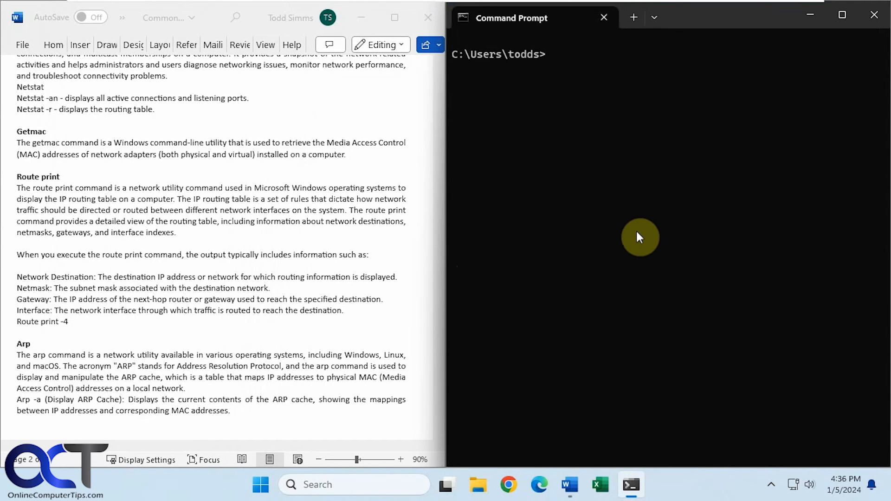
Scroll Word to the Arp -a section, then begin typing arp in Command Prompt.
scroll(down, 3)
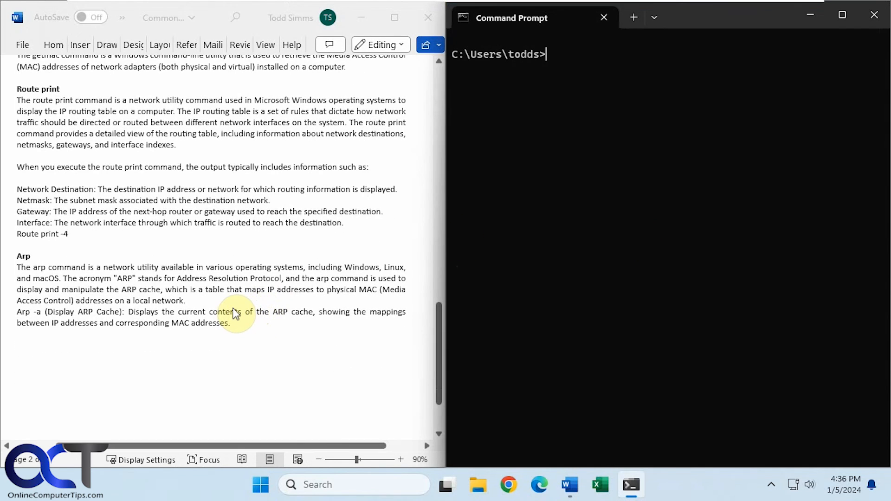
mouse_move(258, 283)
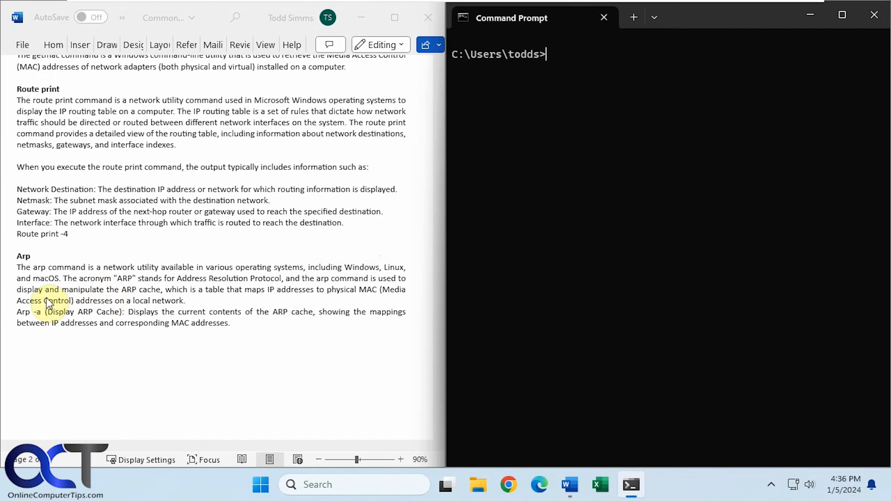
mouse_move(221, 299)
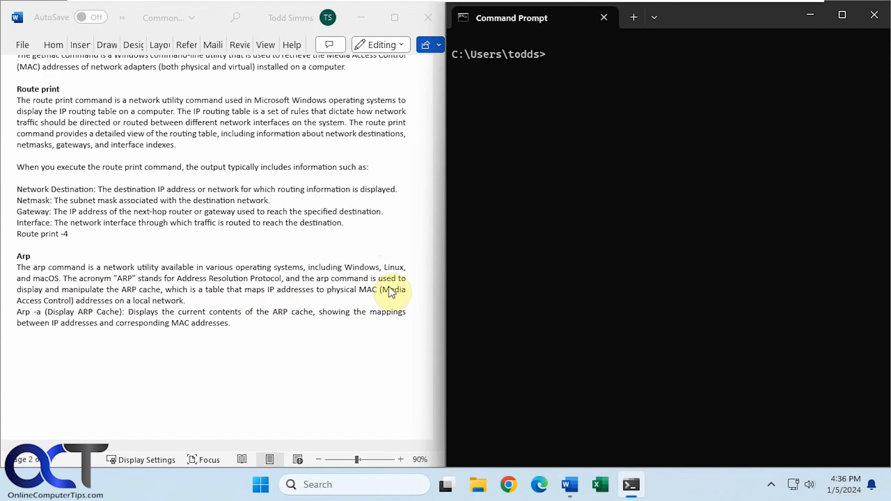
mouse_move(369, 297)
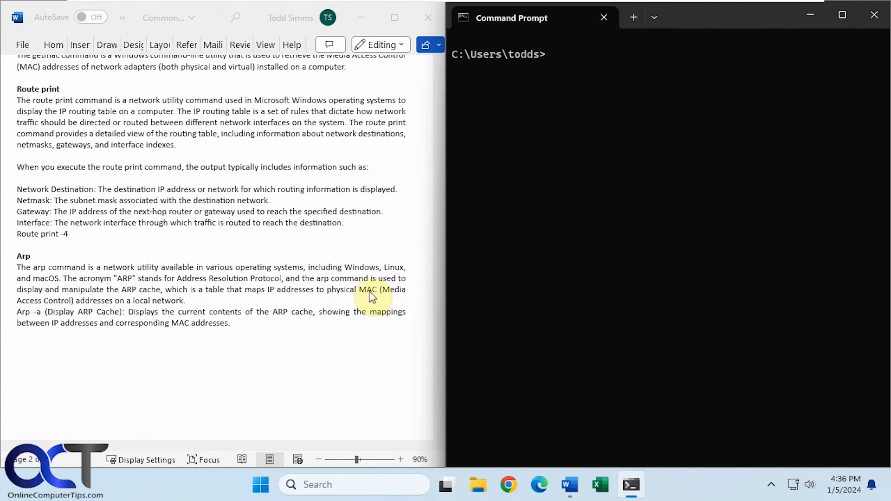
click(568, 54)
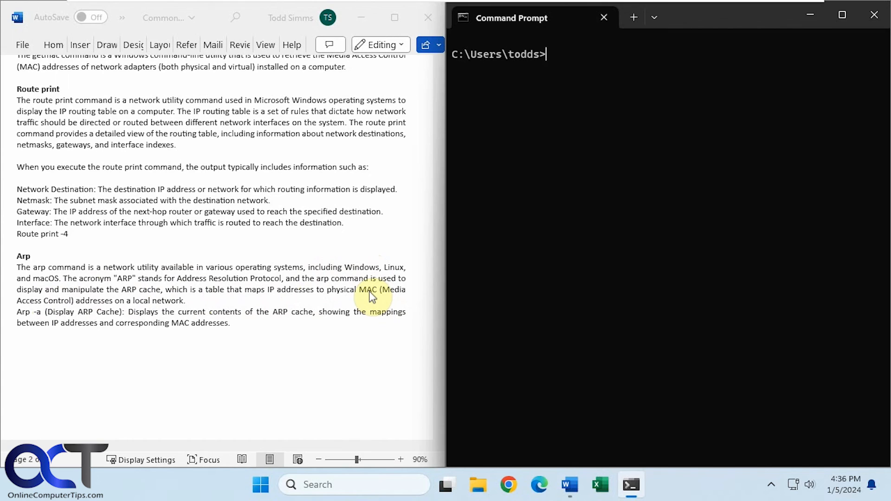
text(arp)
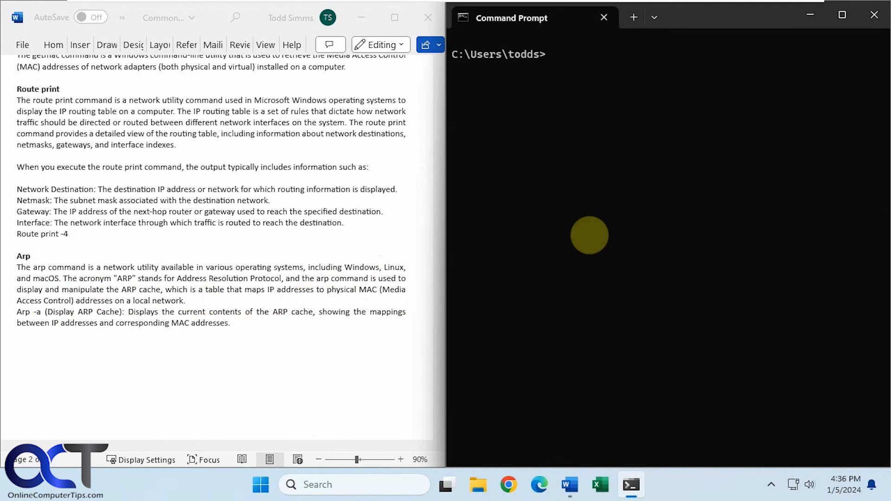
Enter arp -a to list the ARP cache for interface 192.168.236.128.
text(apr)
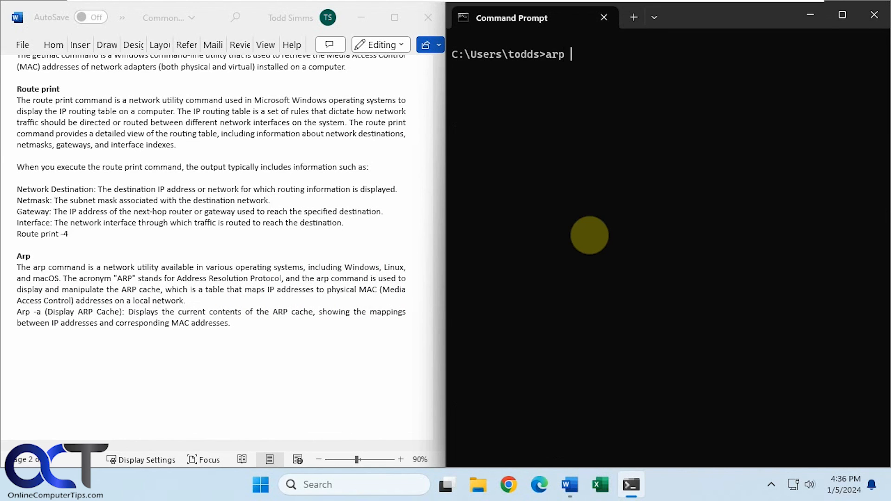
text(-a)
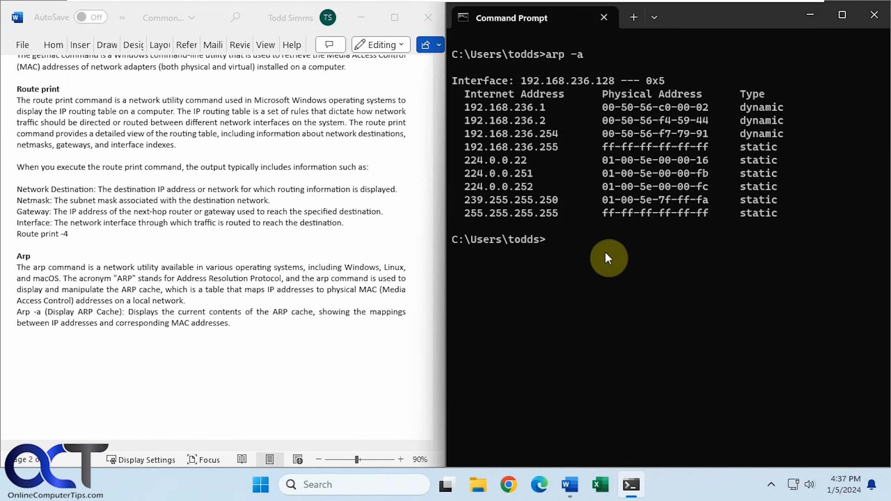
mouse_move(403, 374)
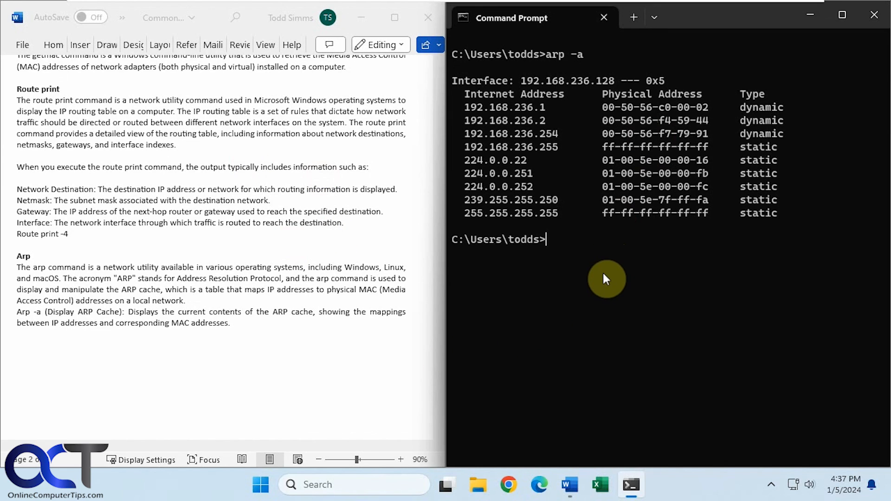
mouse_move(348, 368)
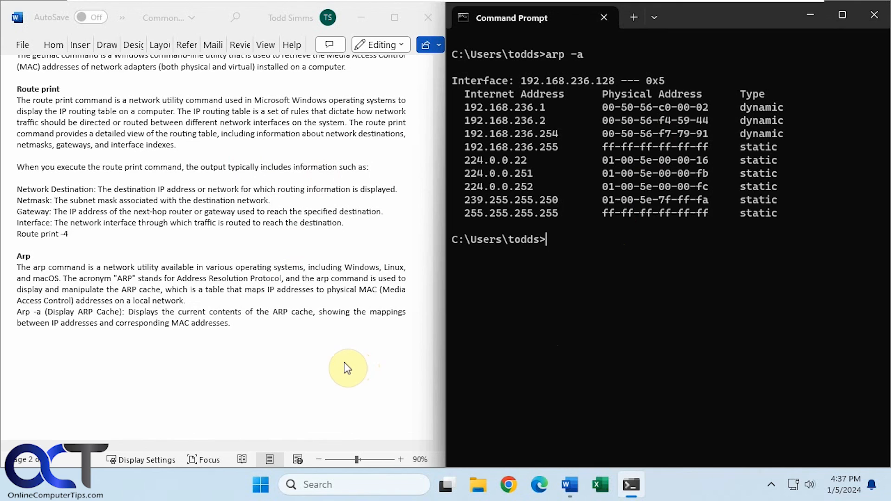